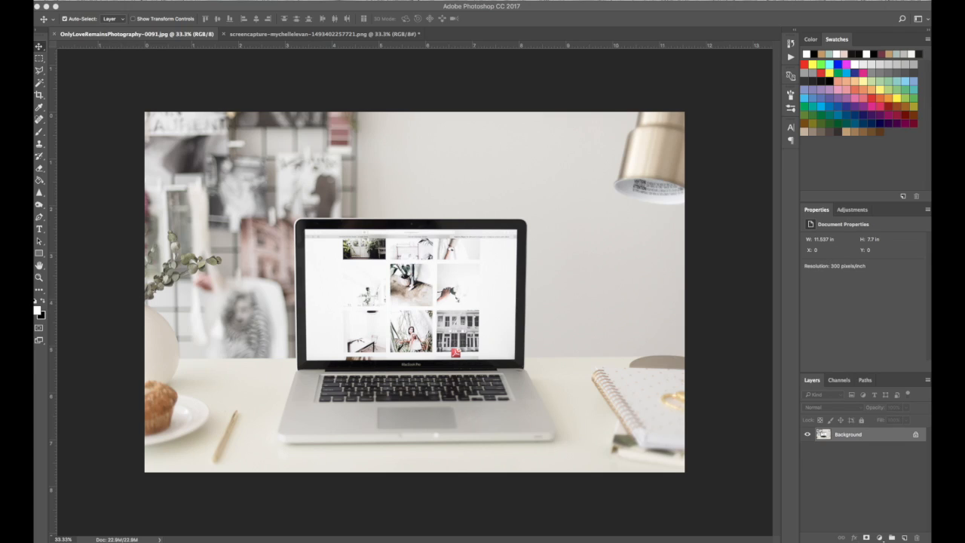
mouse_move(257, 60)
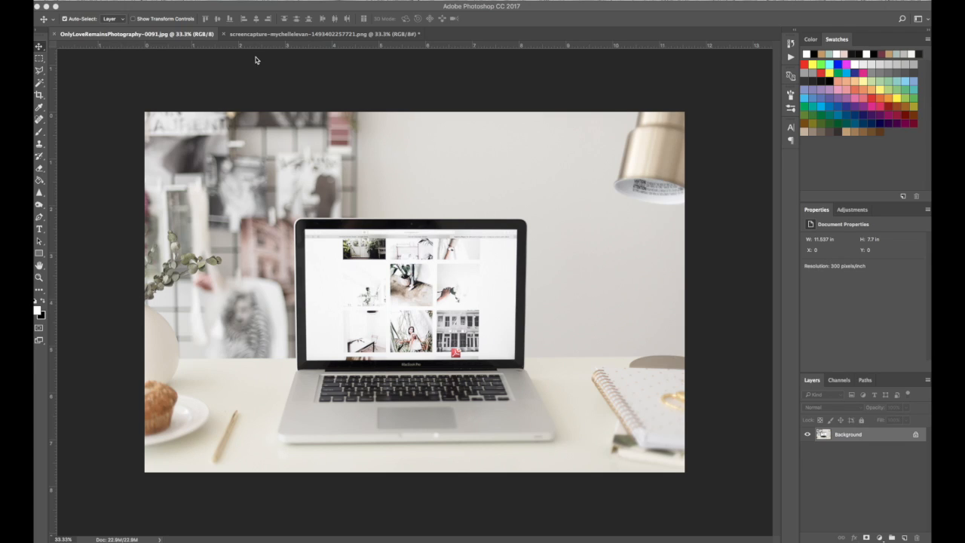
Compare the screenshot and desk photo, then resize the photo to 1816 × 1080 pixels
click(331, 33)
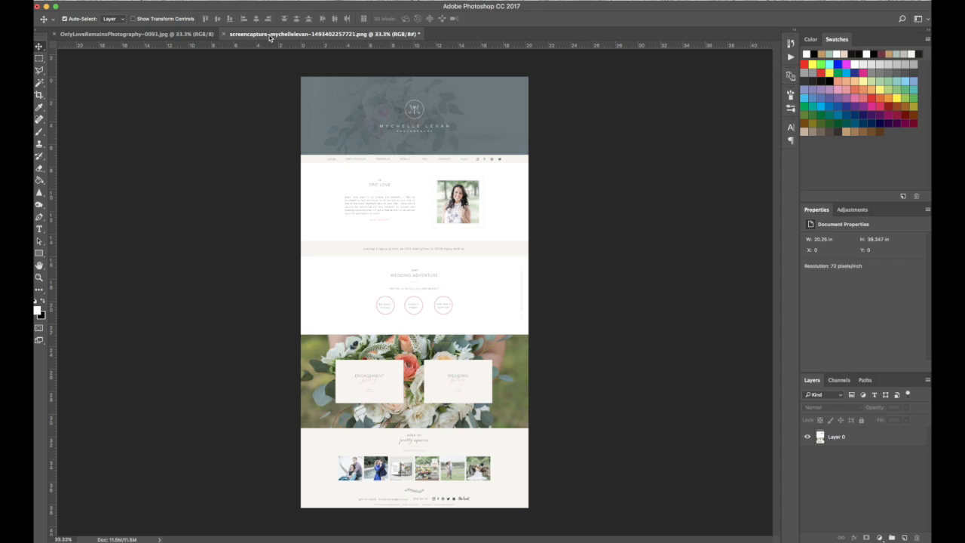
mouse_move(354, 59)
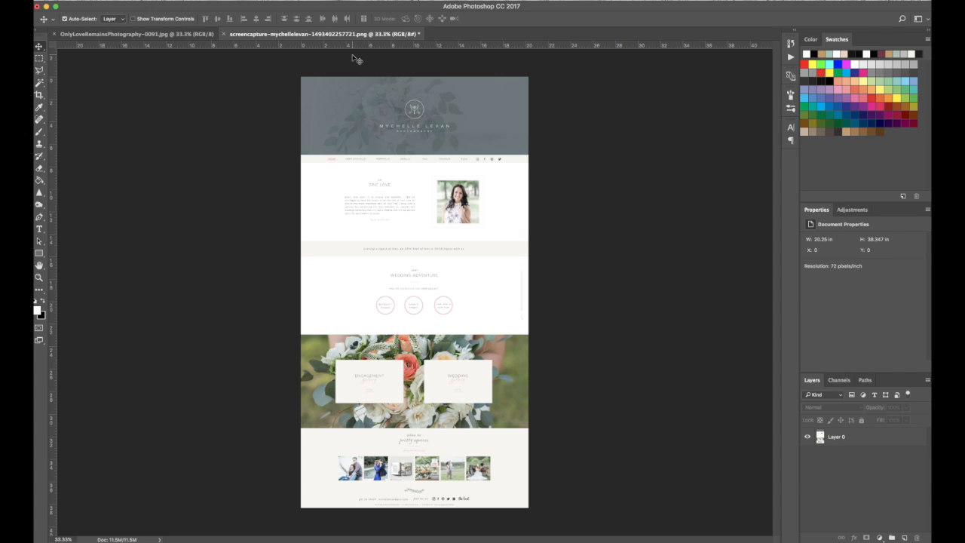
mouse_move(238, 49)
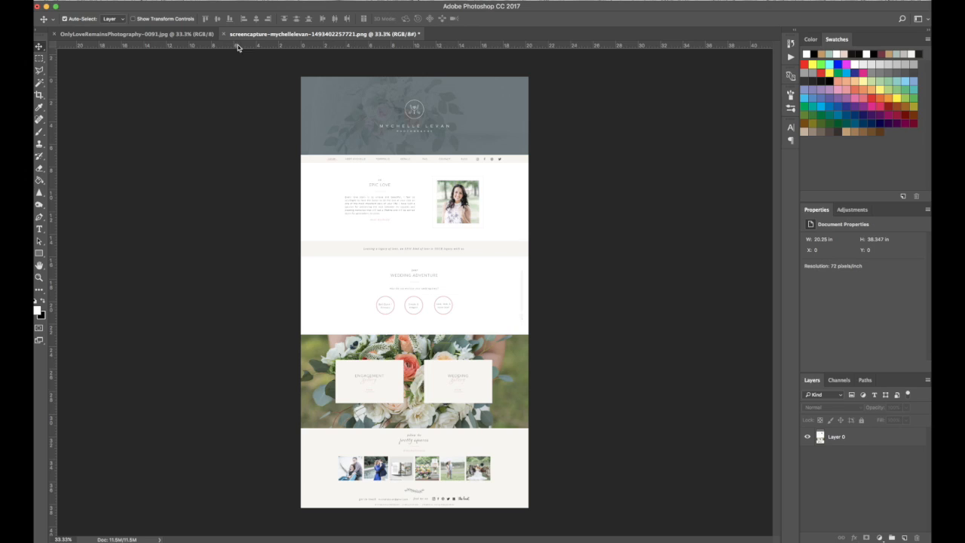
mouse_move(172, 36)
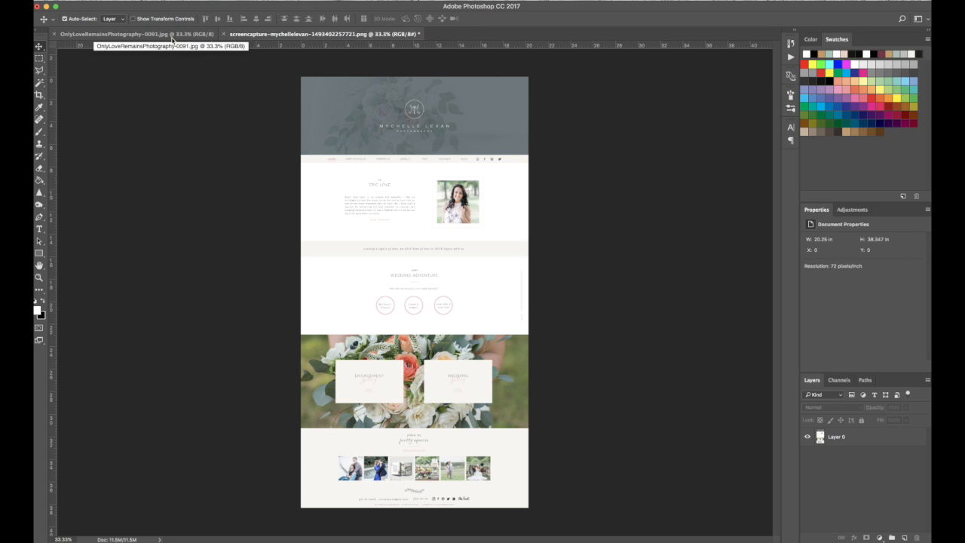
click(113, 33)
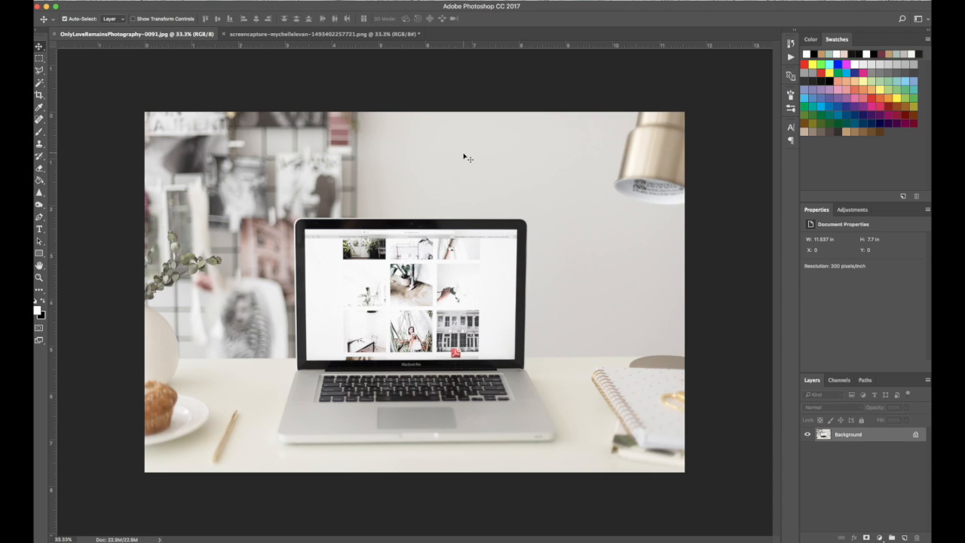
mouse_move(461, 147)
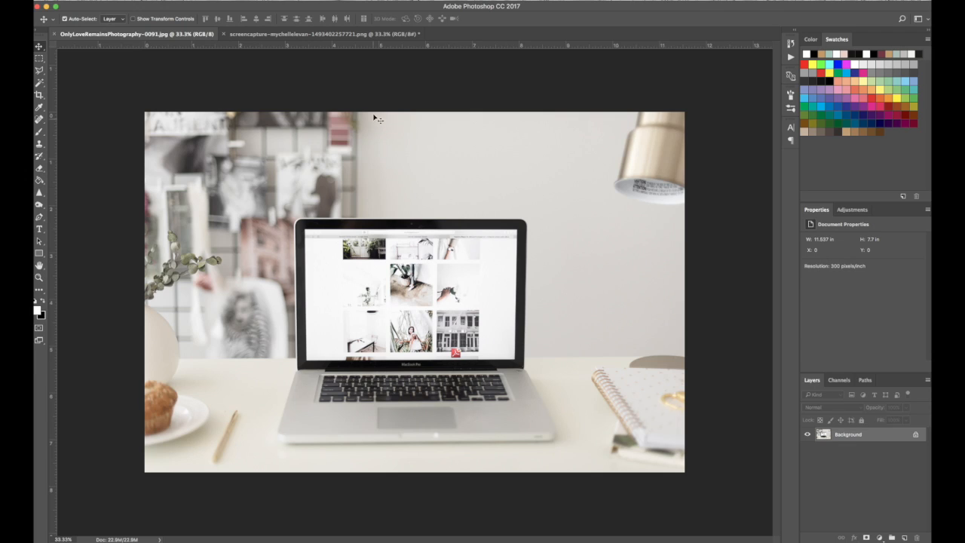
mouse_move(380, 106)
text(1080)
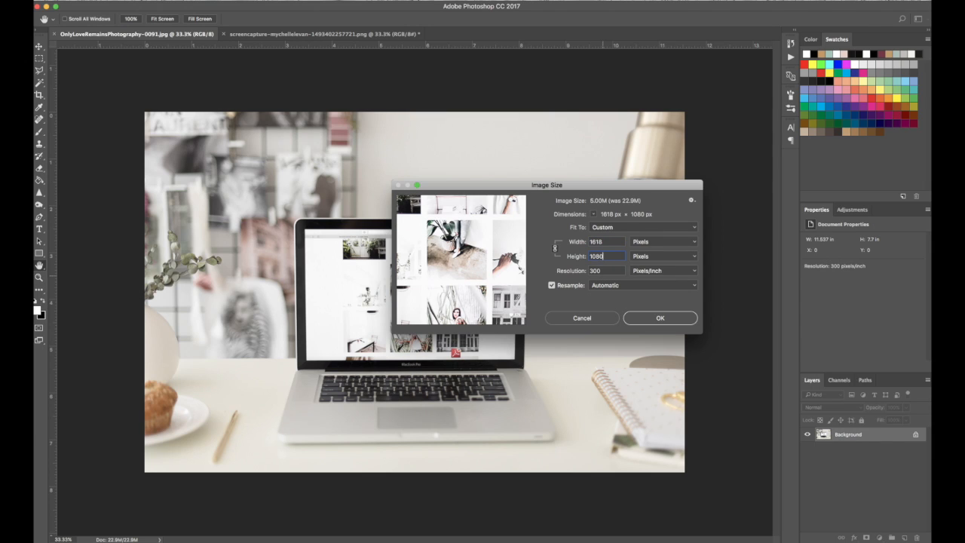
click(660, 317)
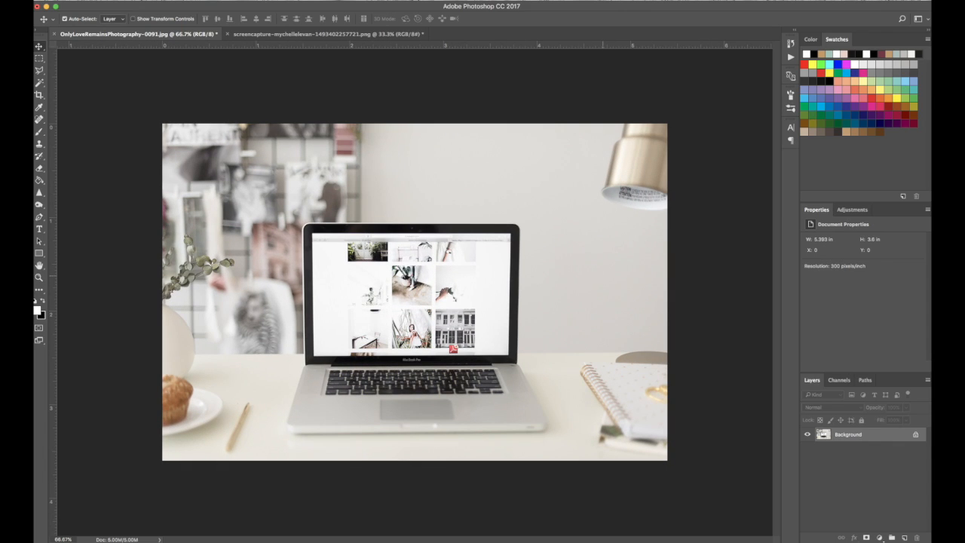
mouse_move(588, 252)
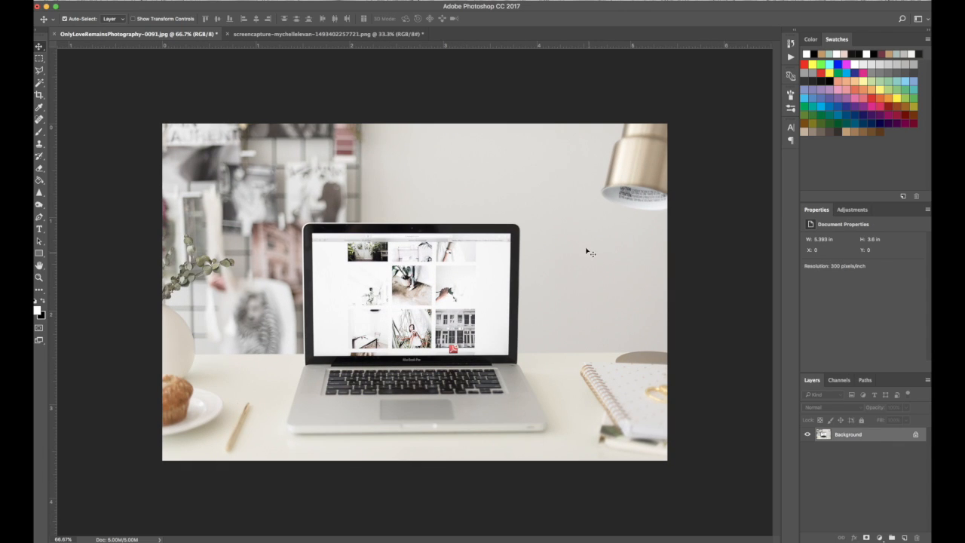
mouse_move(563, 232)
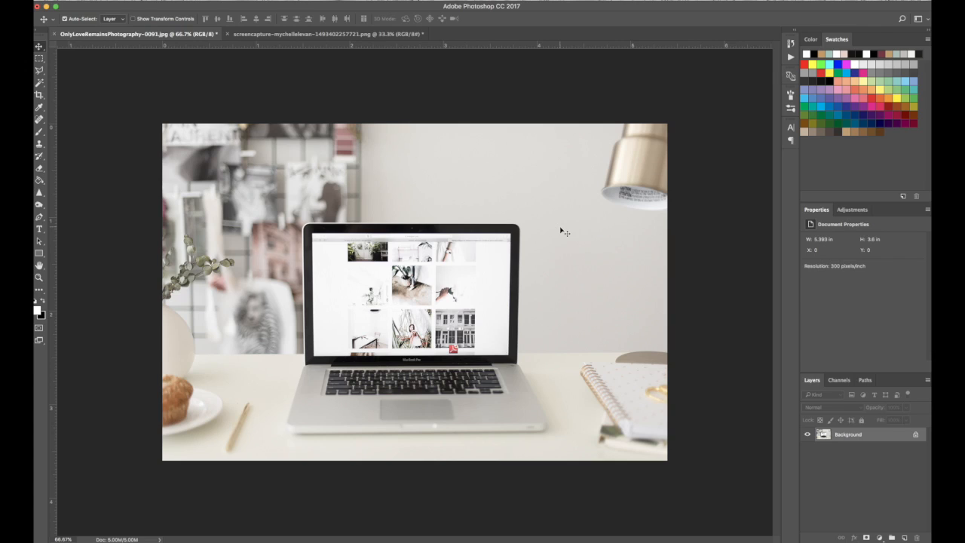
mouse_move(305, 62)
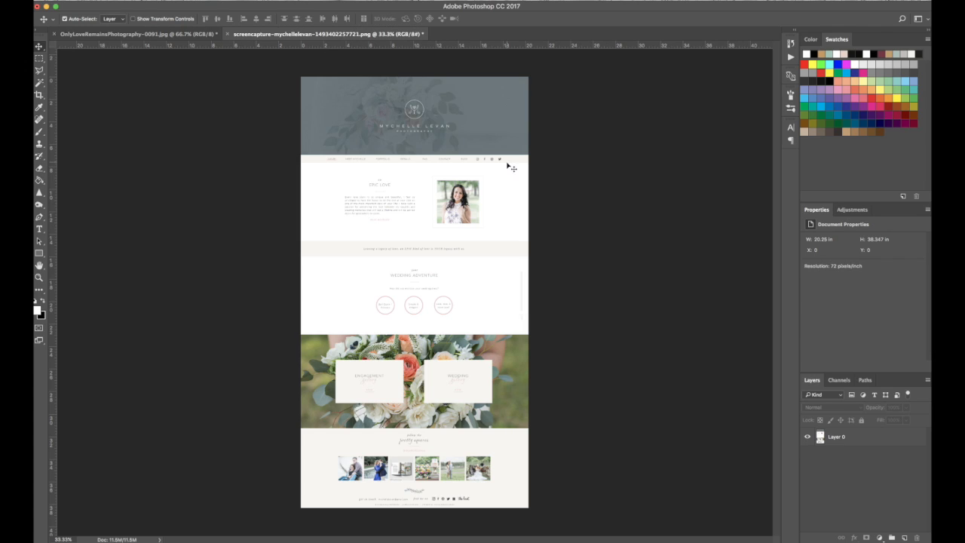
Select the screenshot document's content to move it into the desk photo as Layer 1
click(136, 33)
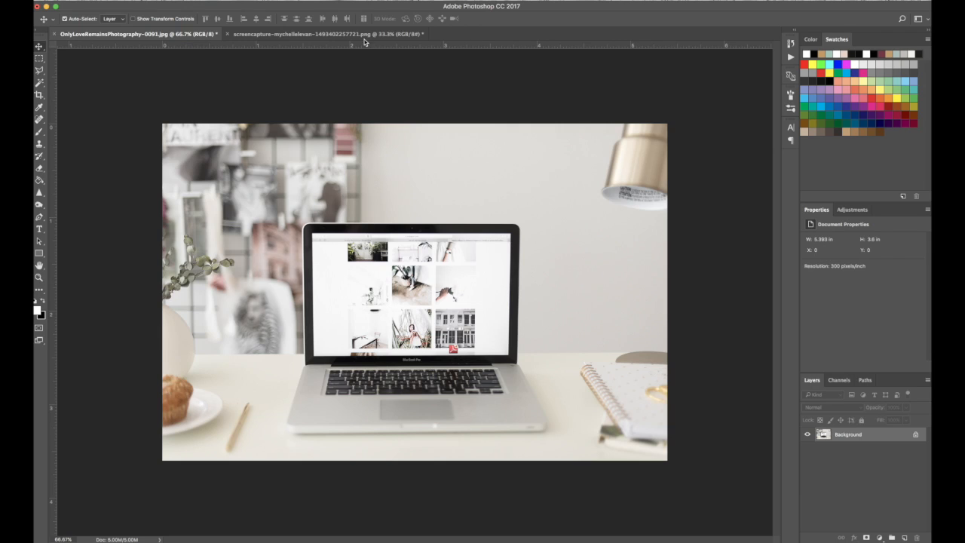
click(344, 33)
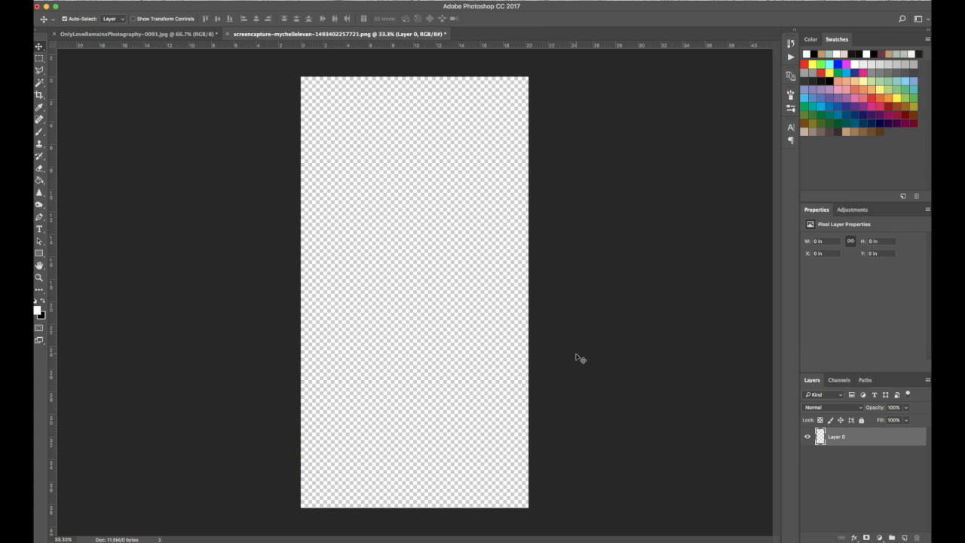
mouse_move(190, 51)
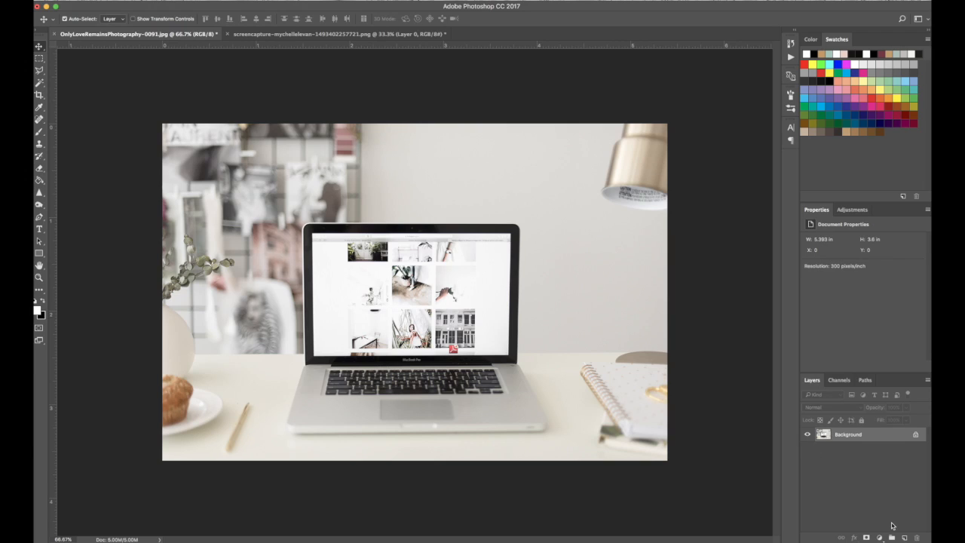
mouse_move(646, 377)
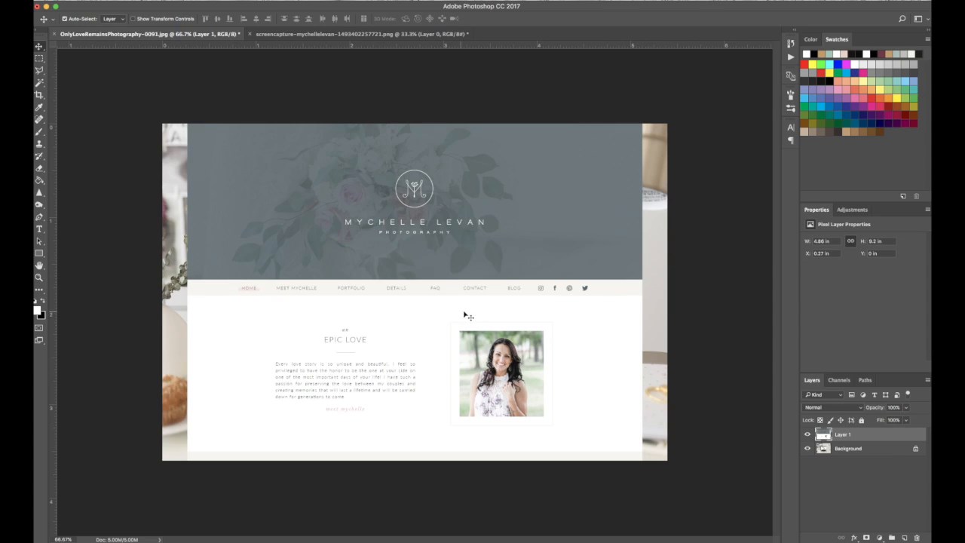
key(cmd+t)
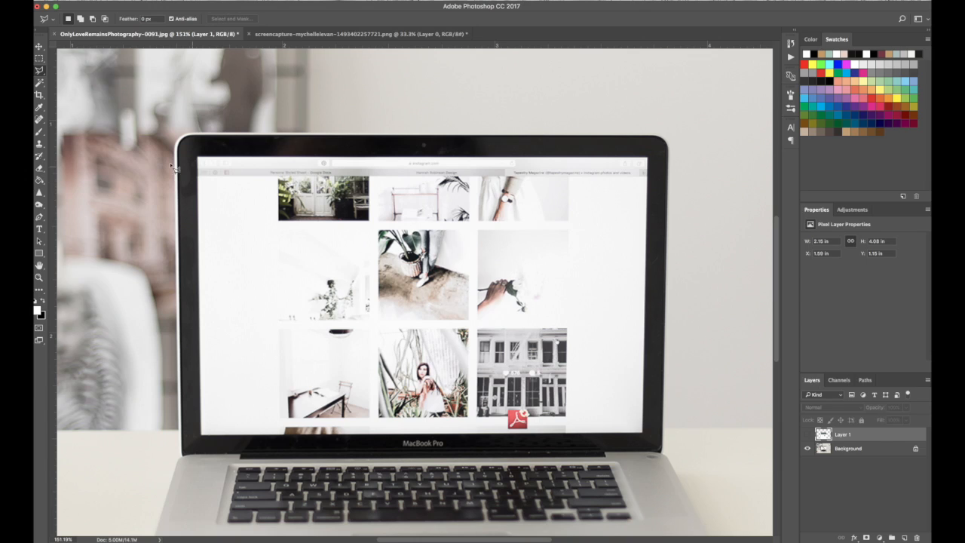
mouse_move(669, 256)
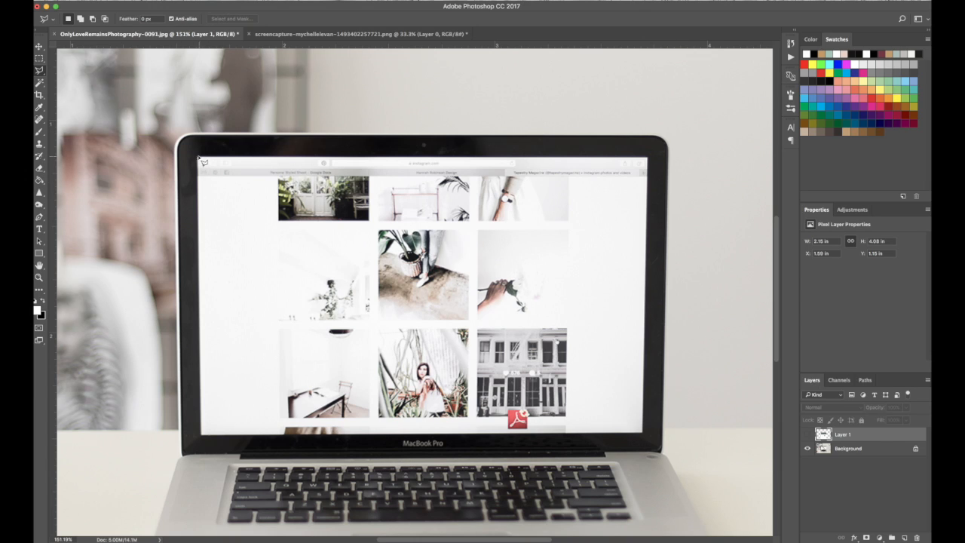
mouse_move(297, 160)
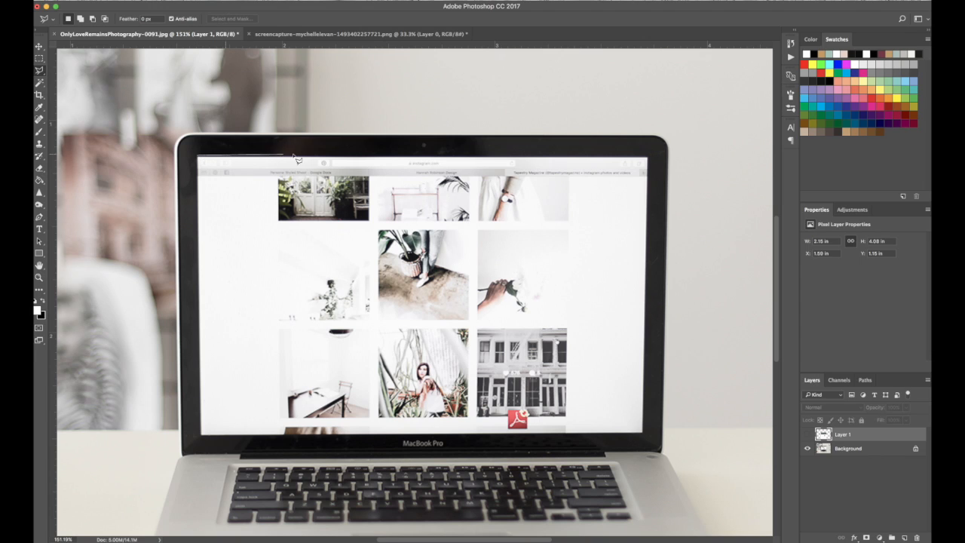
mouse_move(655, 160)
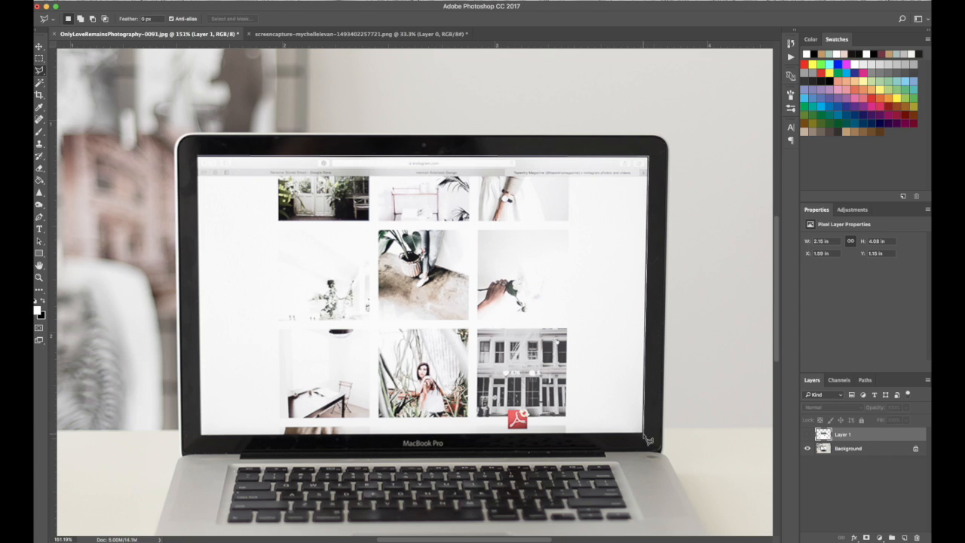
mouse_move(456, 439)
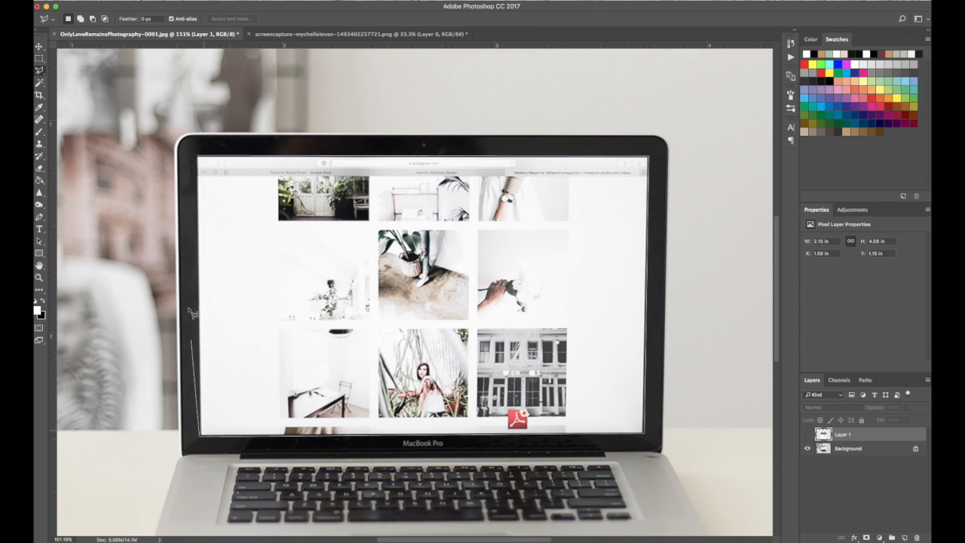
mouse_move(199, 163)
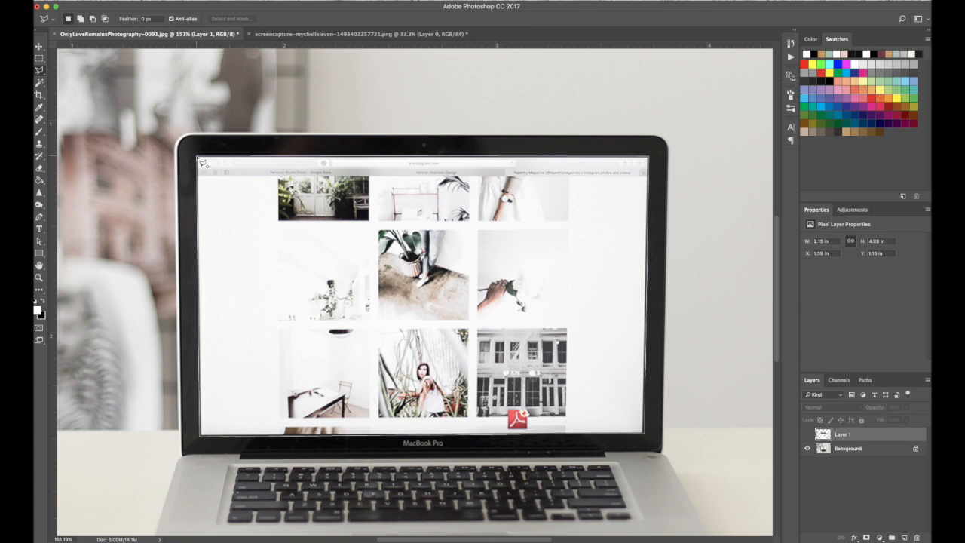
Outline the laptop screen with the Polygonal Lasso to mask Layer 1 to it
drag(199, 158, 646, 434)
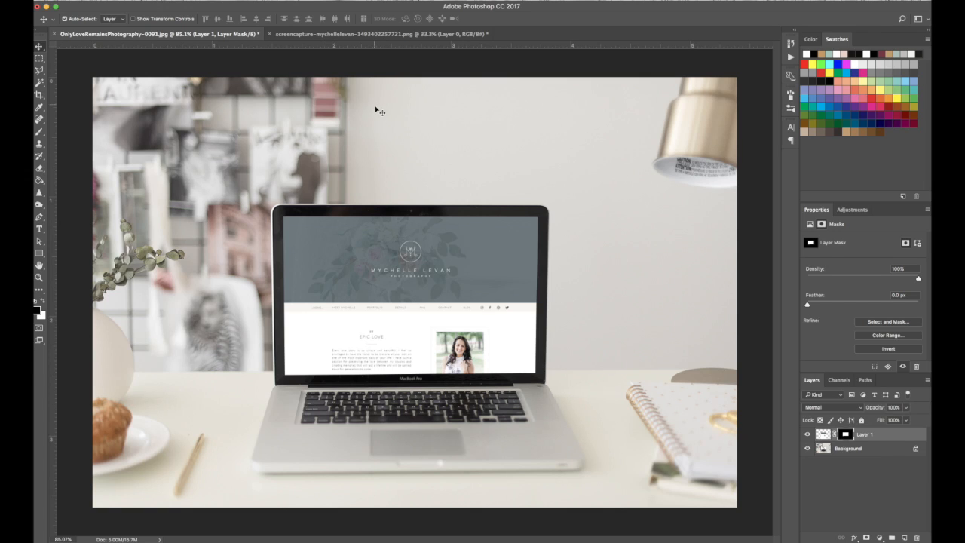
mouse_move(243, 24)
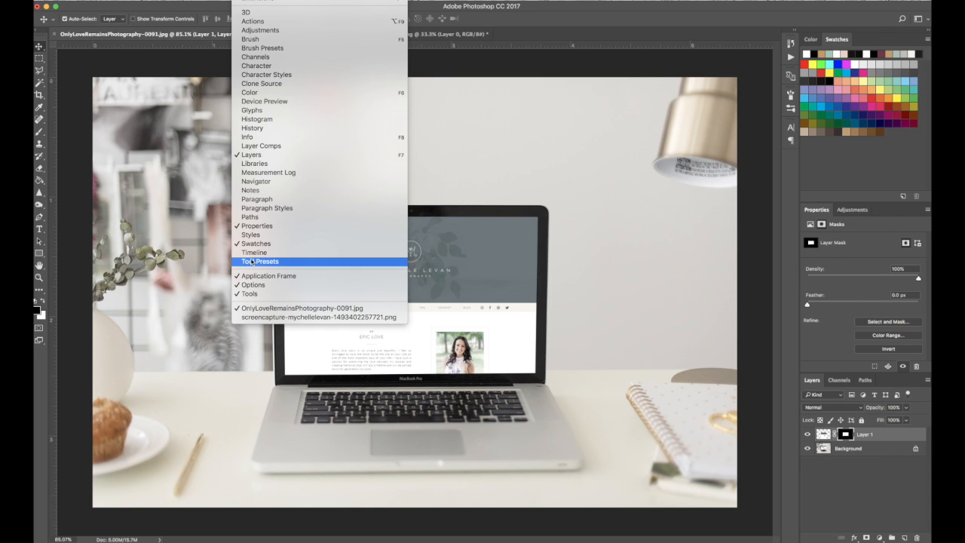
Create a frame animation in the Timeline with the masked mockup as frame 1
click(253, 252)
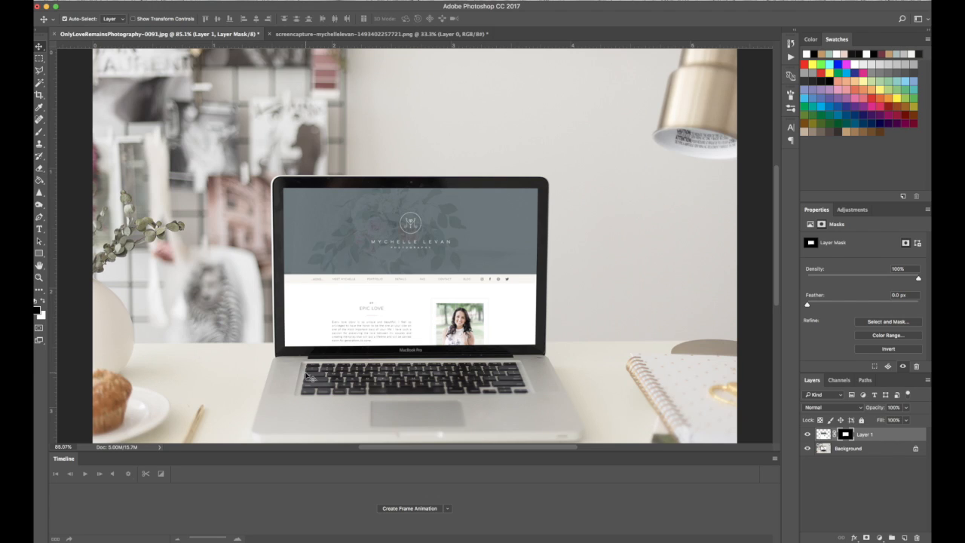
click(453, 506)
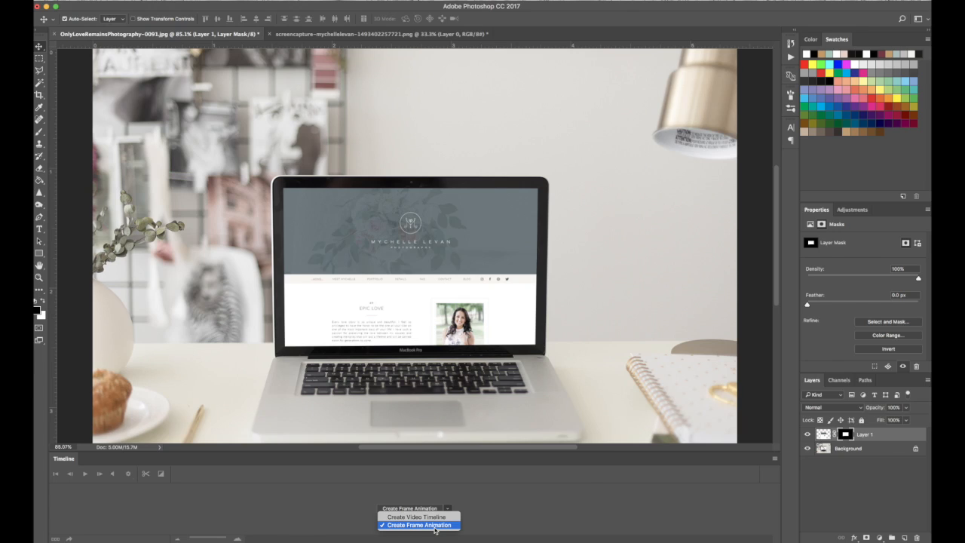
click(420, 525)
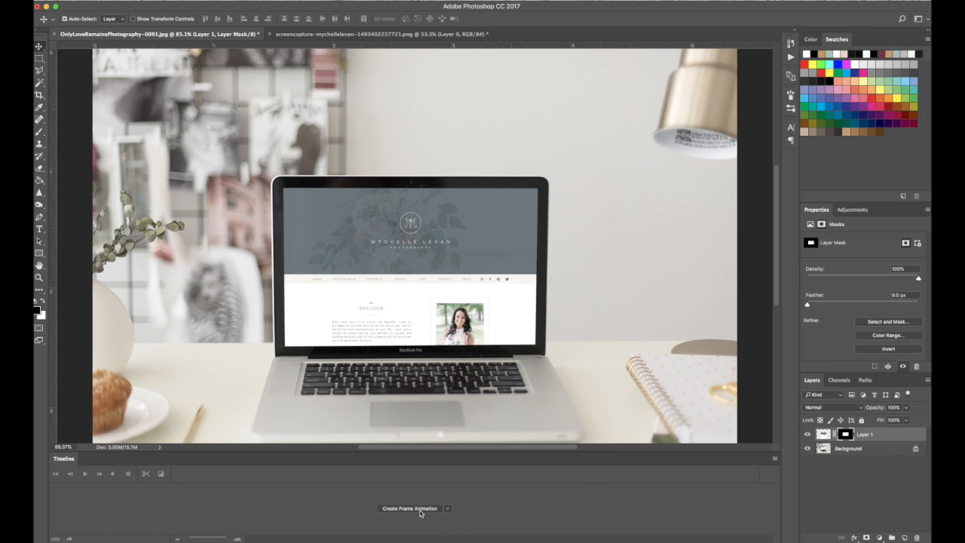
click(411, 508)
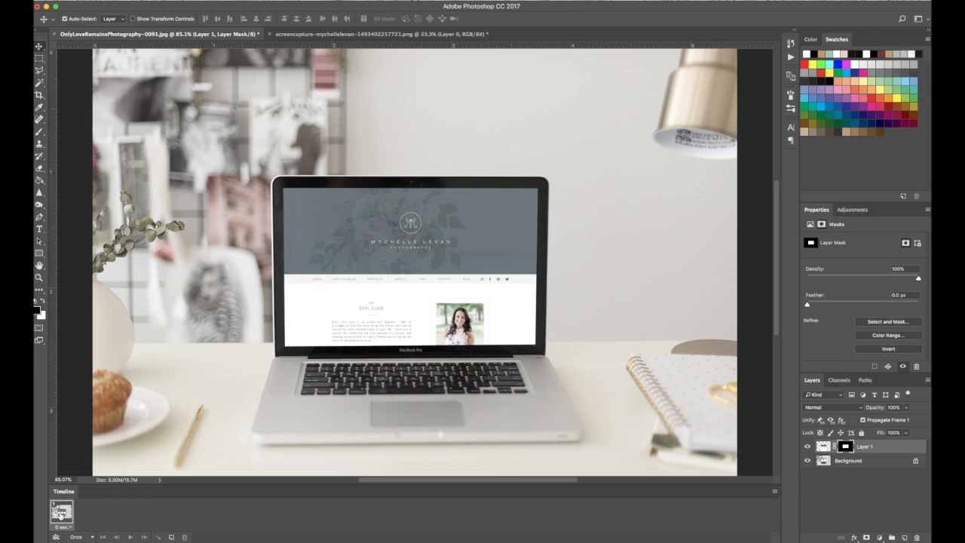
click(58, 535)
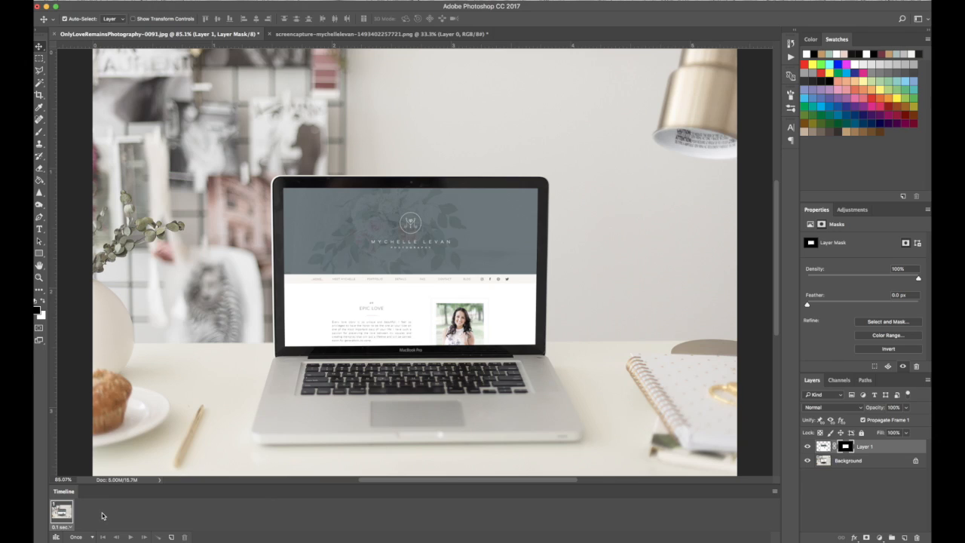
mouse_move(105, 537)
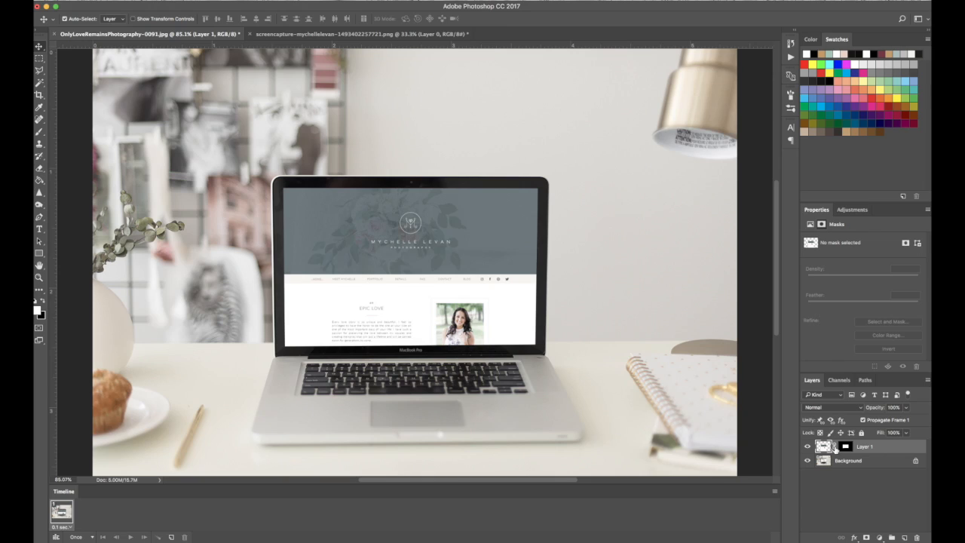
mouse_move(828, 449)
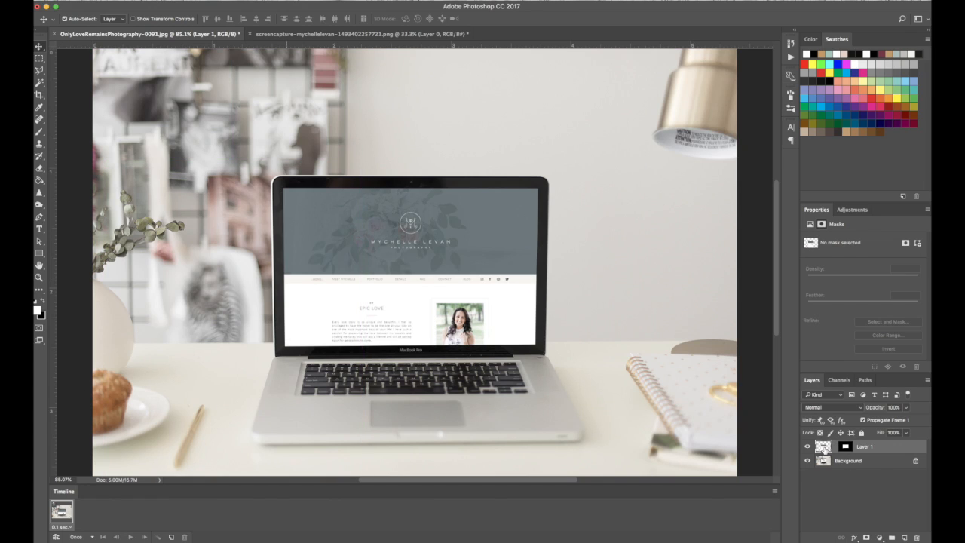
mouse_move(416, 319)
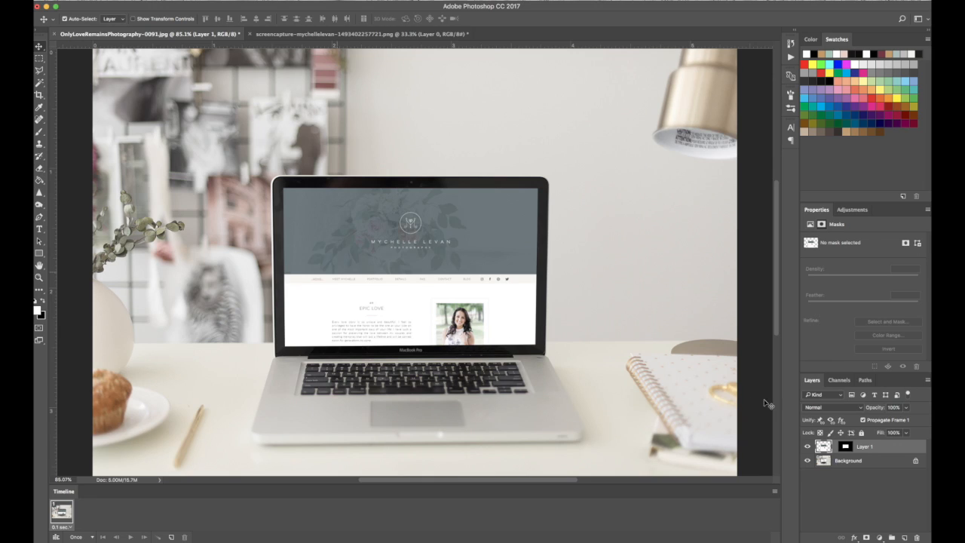
mouse_move(422, 290)
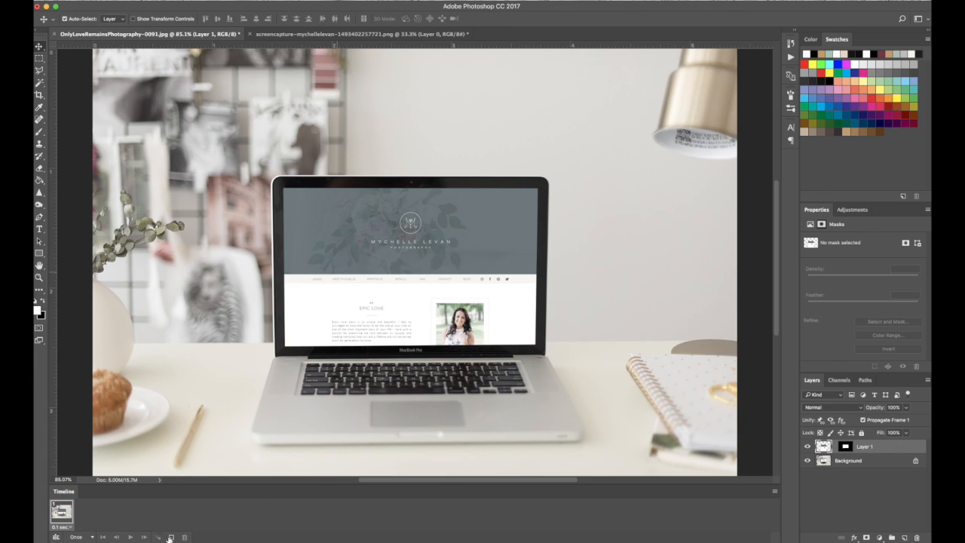
Duplicate frame 1 into a second frame and bring up the Tween settings
click(172, 535)
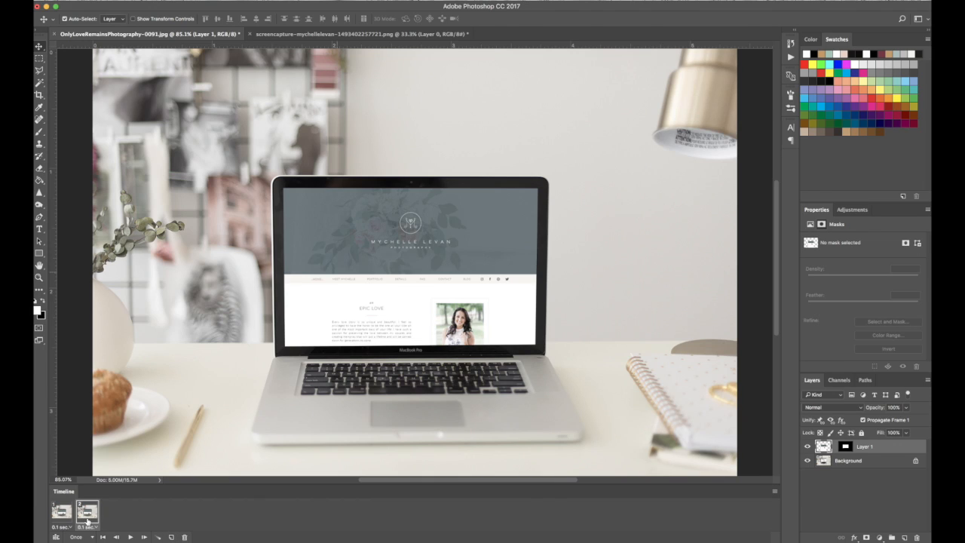
click(59, 513)
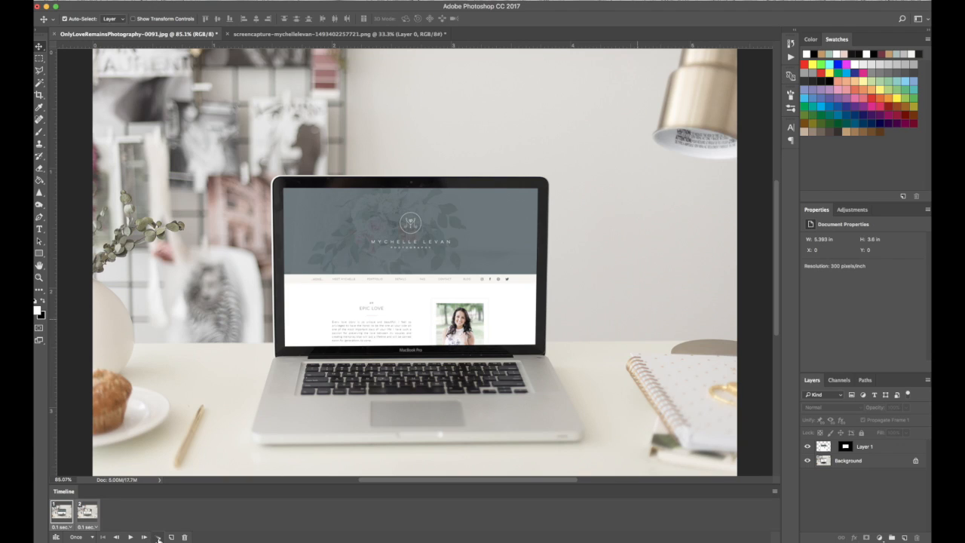
click(159, 537)
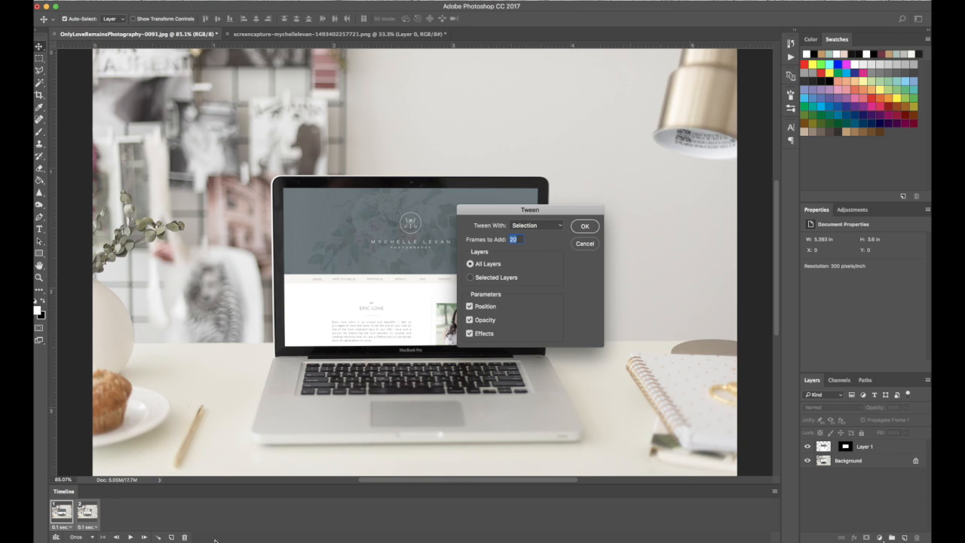
mouse_move(524, 247)
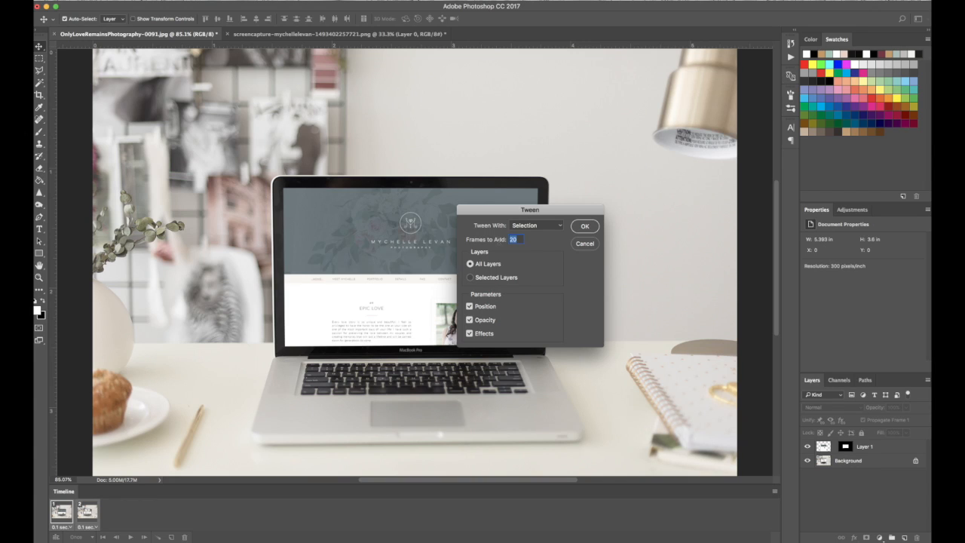
Generate the in-between frames across all layers with position, opacity and effects
click(585, 227)
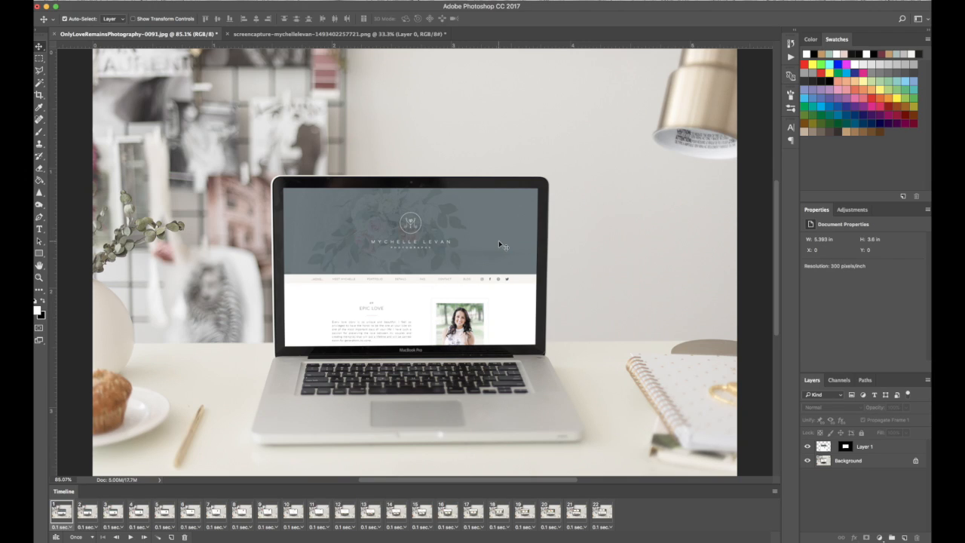
mouse_move(491, 273)
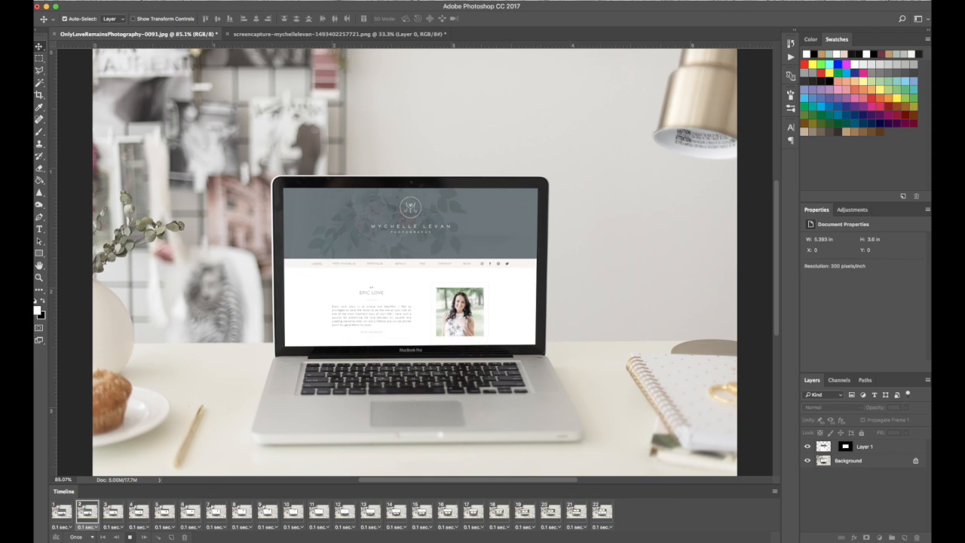
Select every frame and set their delay to 0.2 seconds
click(470, 522)
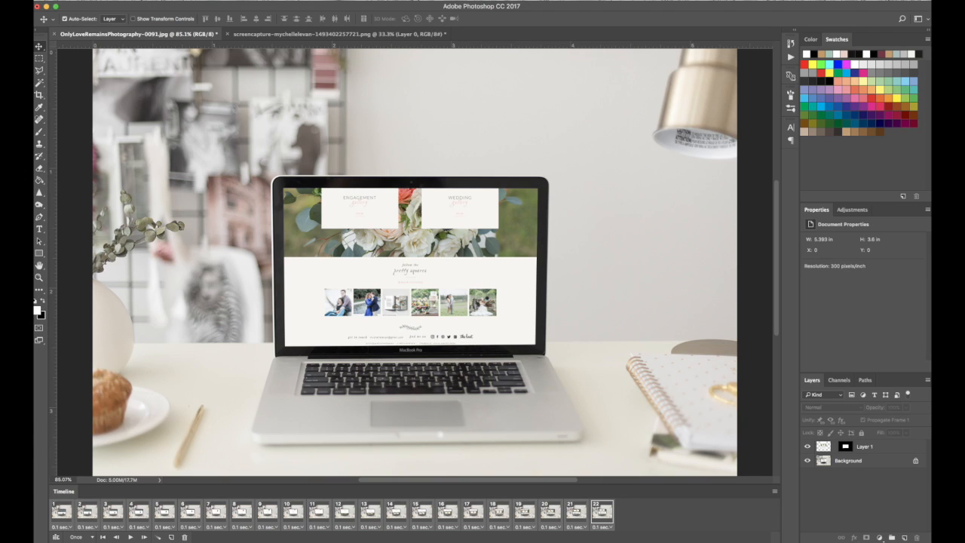
click(608, 528)
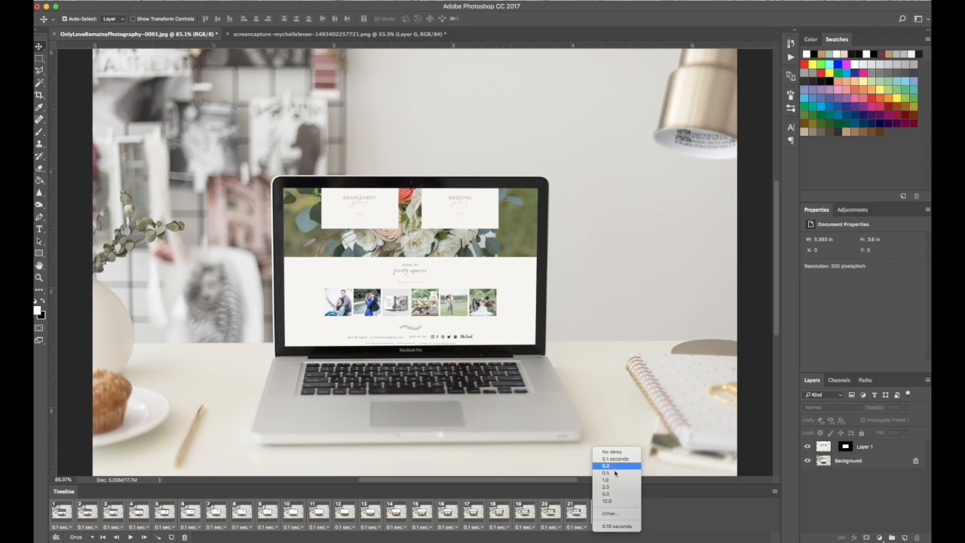
click(609, 466)
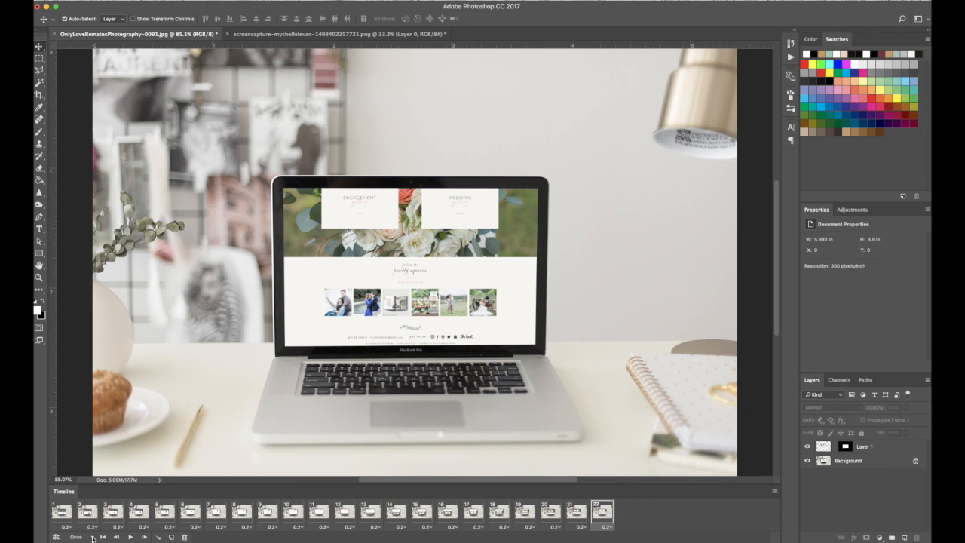
Set the animation's looping option to Forever
click(77, 537)
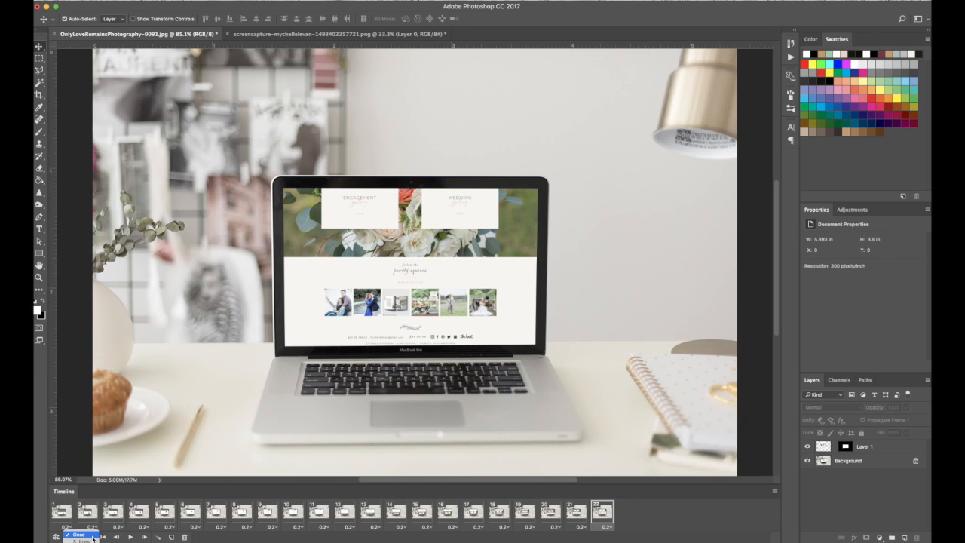
click(81, 534)
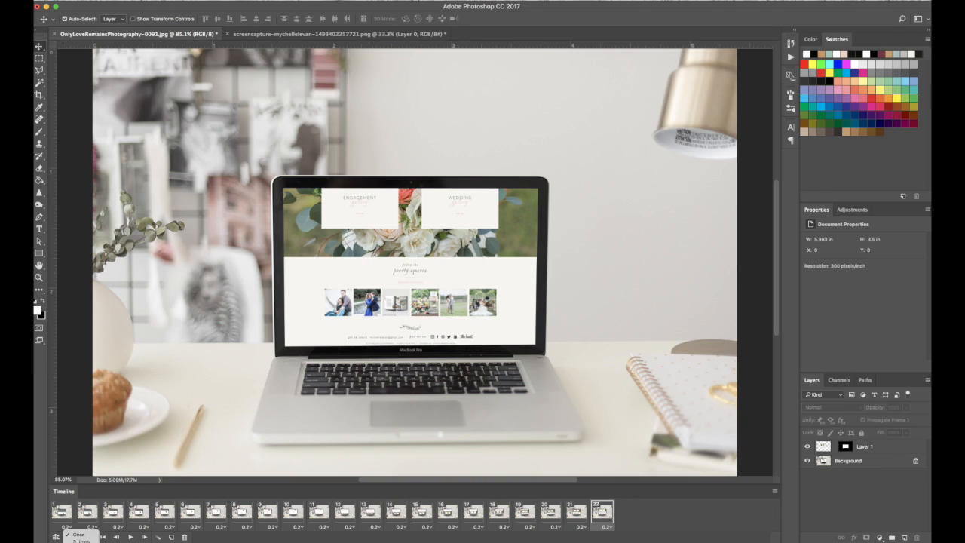
click(78, 537)
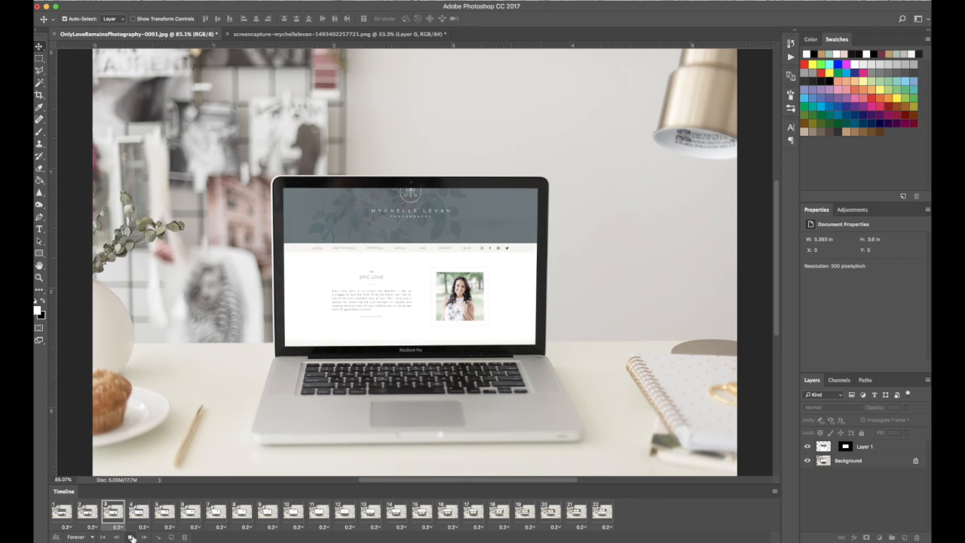
Preview the scrolling animation by playing it and checking frames partway through
click(341, 525)
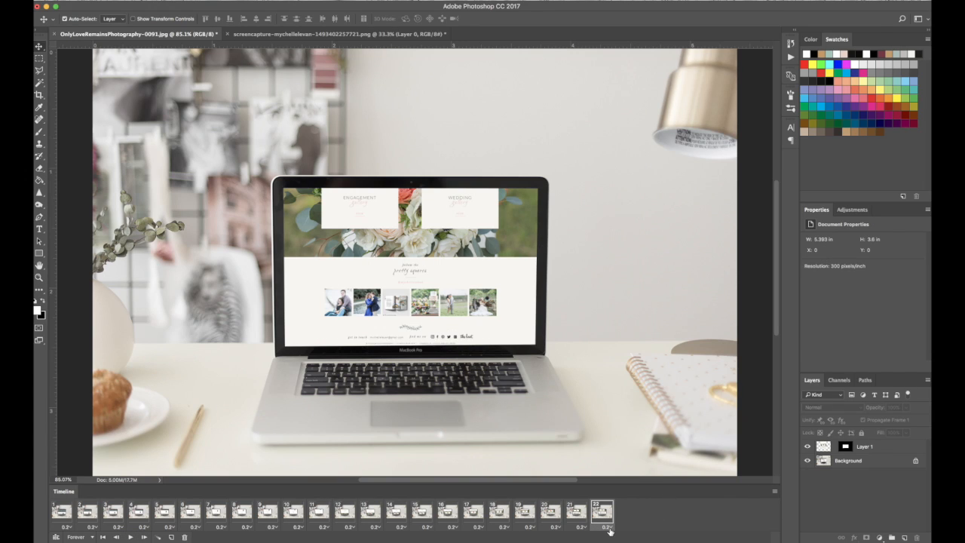
click(612, 525)
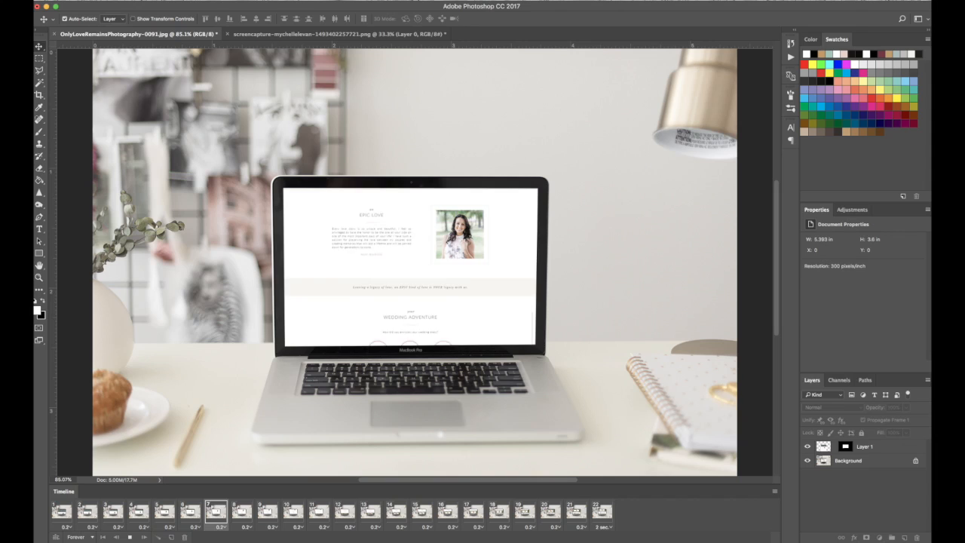
click(473, 520)
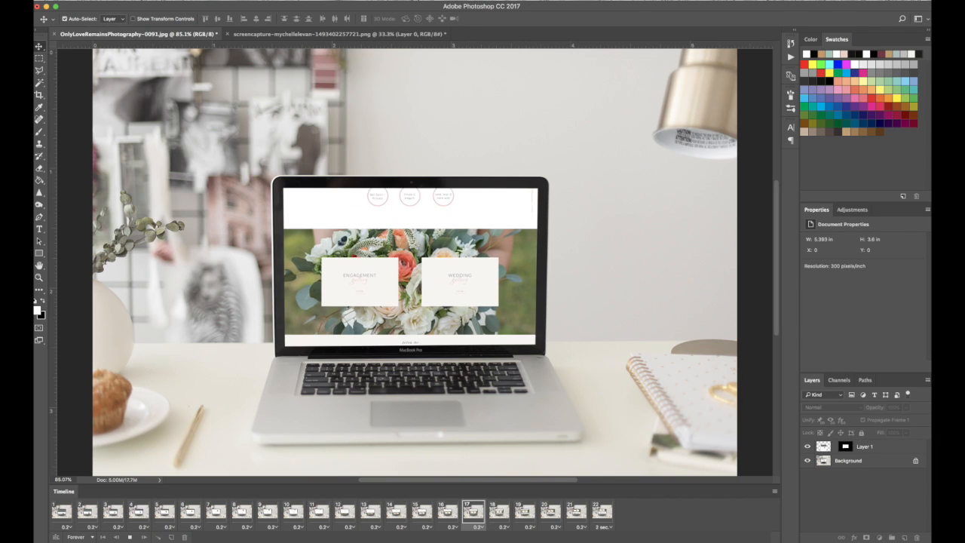
click(597, 514)
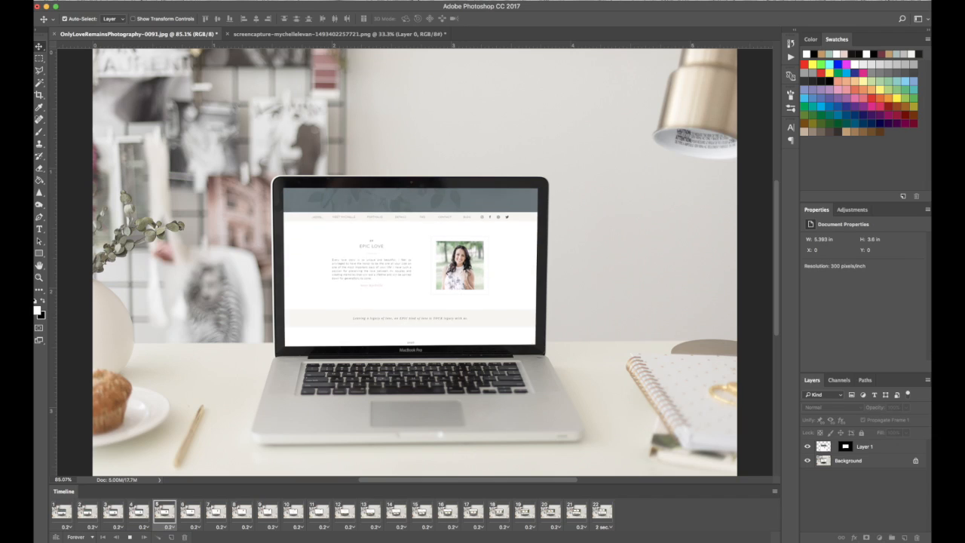
Select all frames from the first and set their delay to 0.1 seconds
click(373, 518)
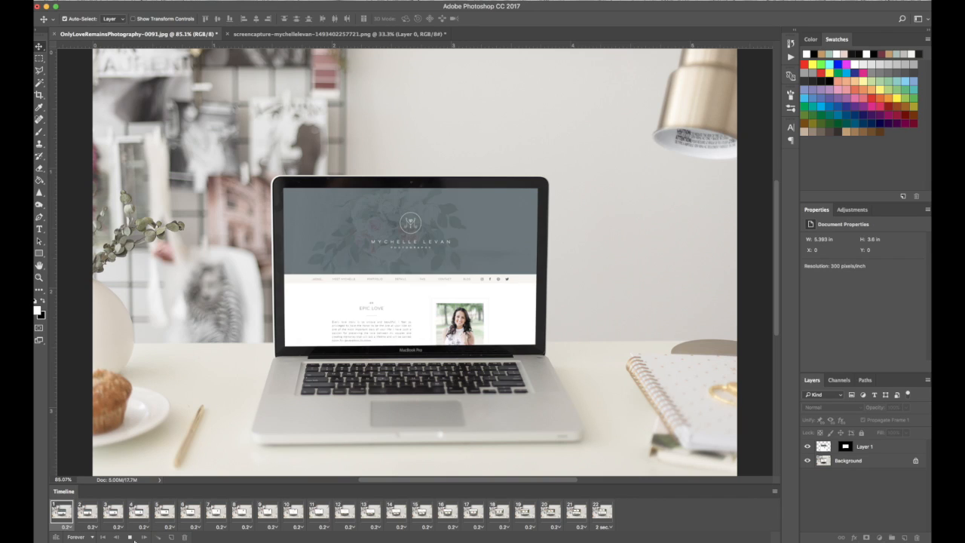
click(243, 514)
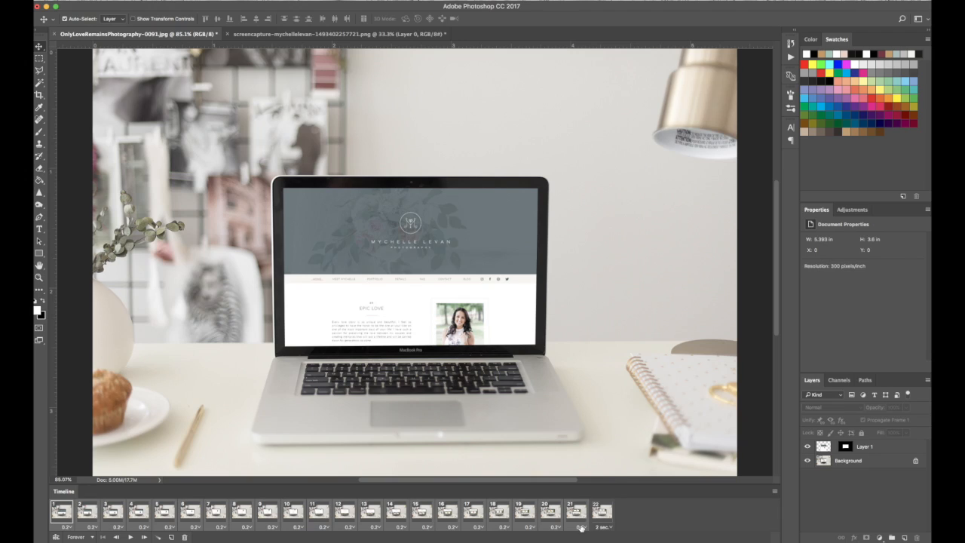
click(579, 528)
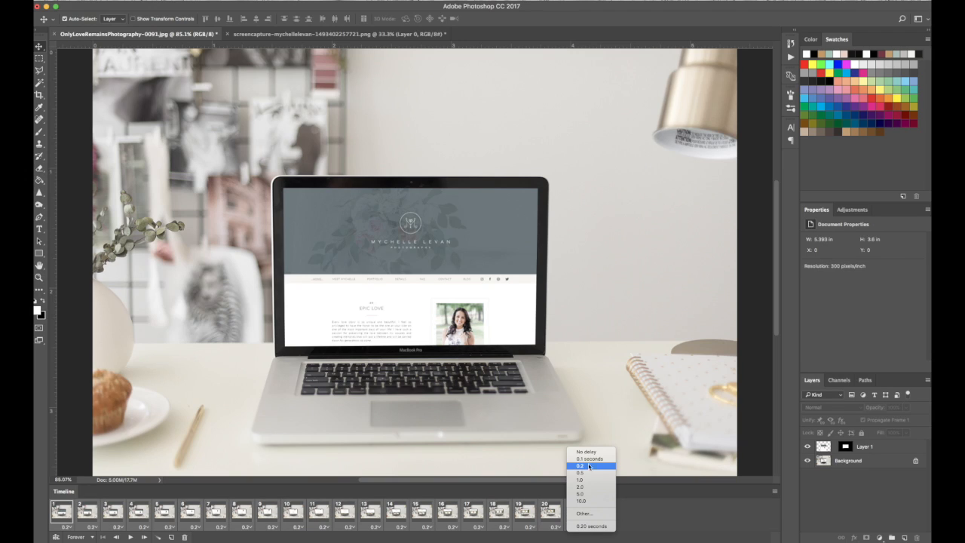
click(583, 458)
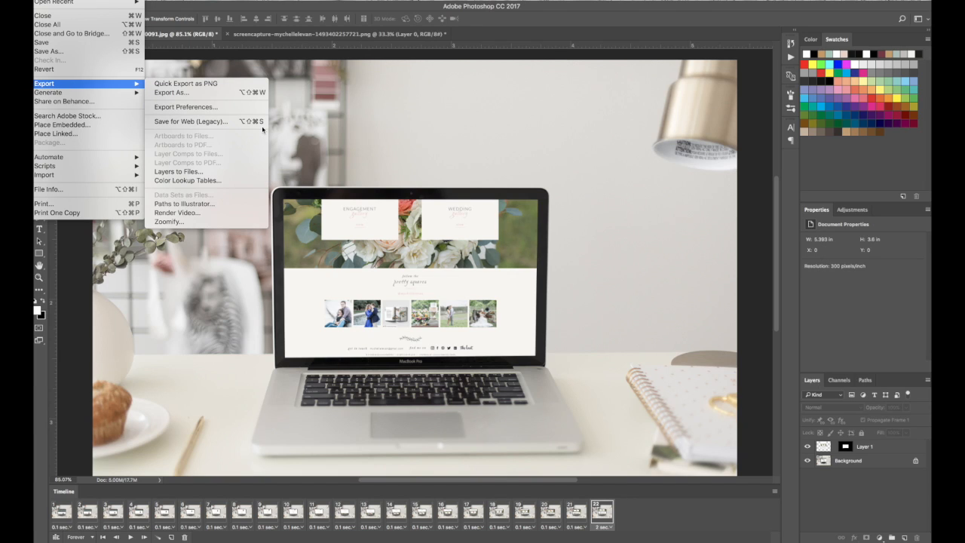
mouse_move(190, 121)
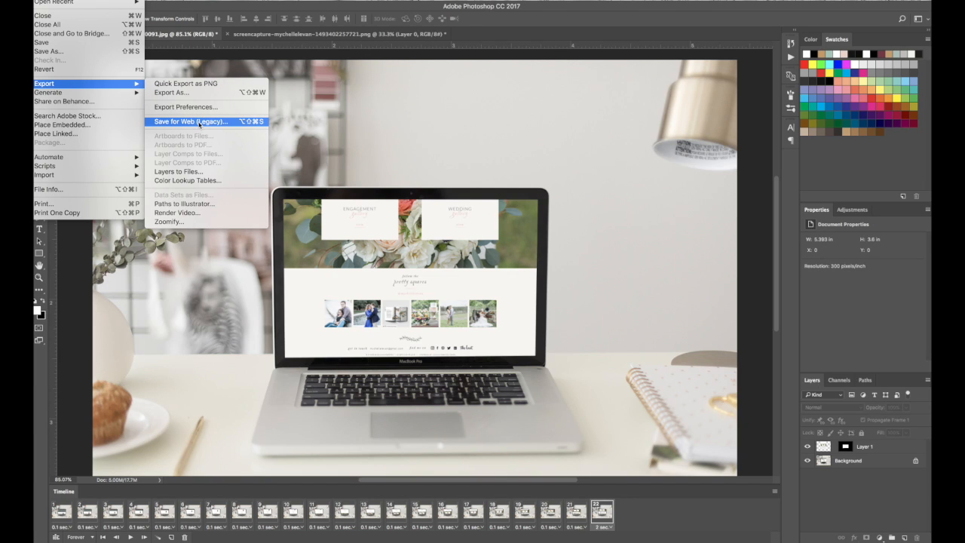
mouse_move(184, 194)
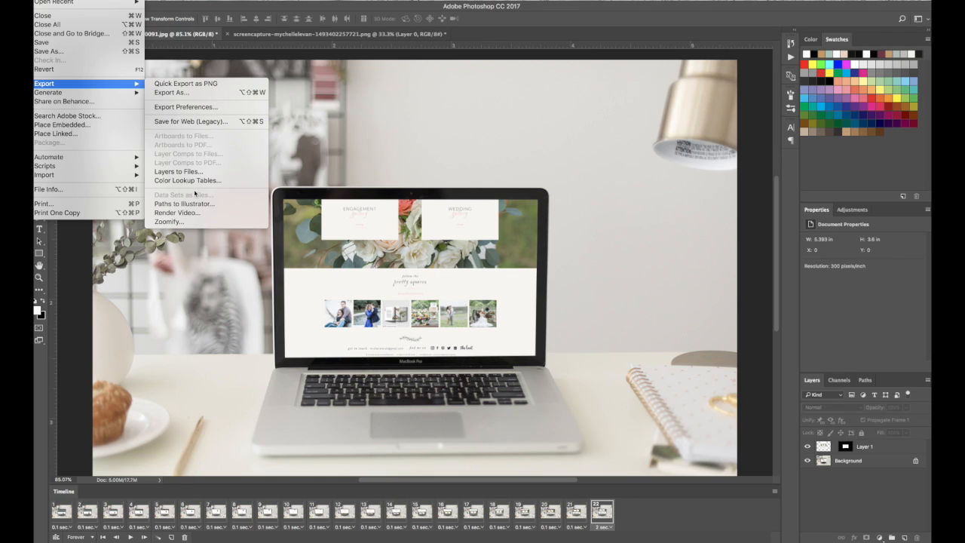
mouse_move(178, 213)
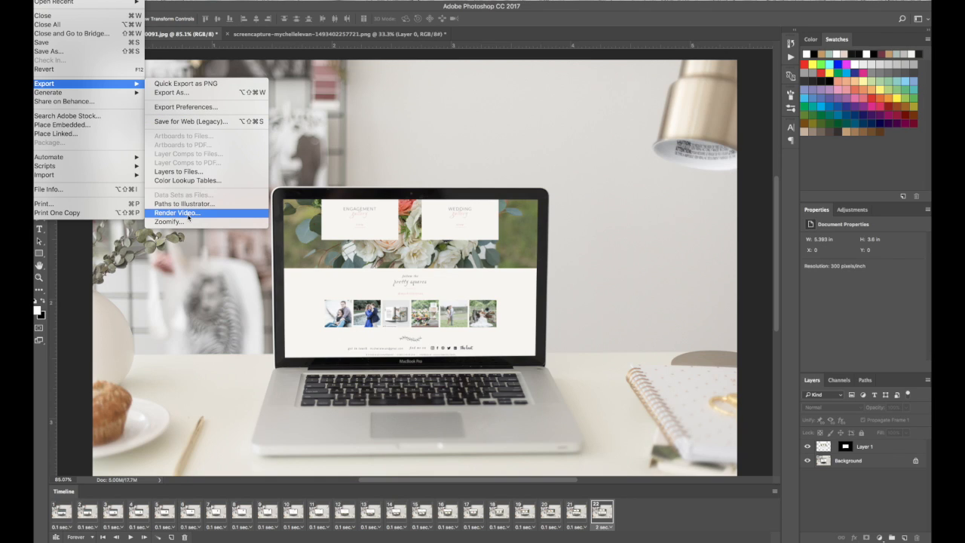
mouse_move(199, 217)
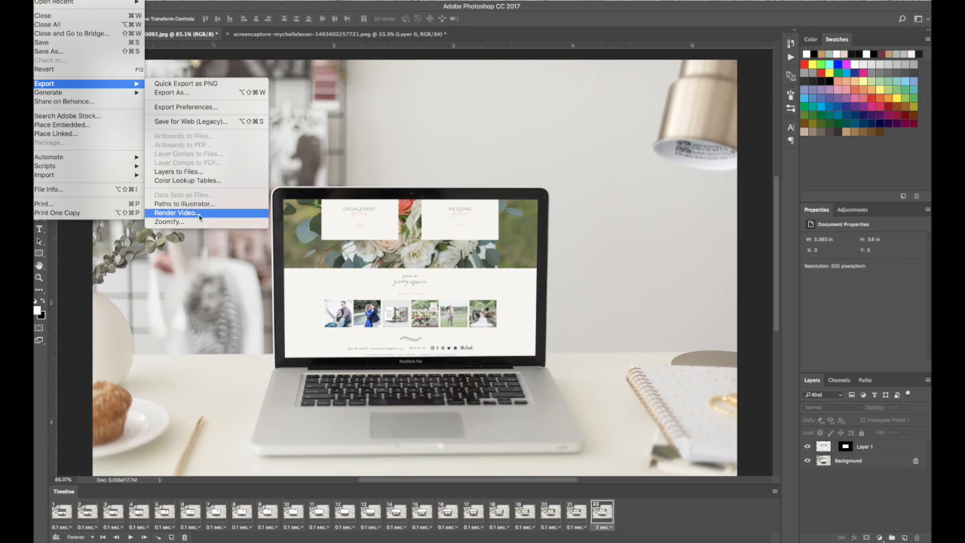
Render the animation as an H.264 High Quality MP4 at document size
click(174, 211)
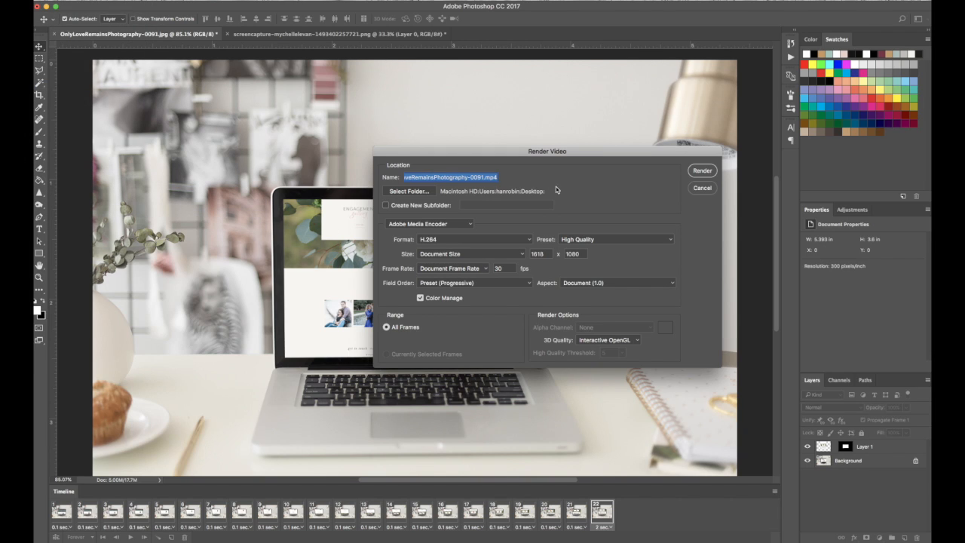
mouse_move(440, 214)
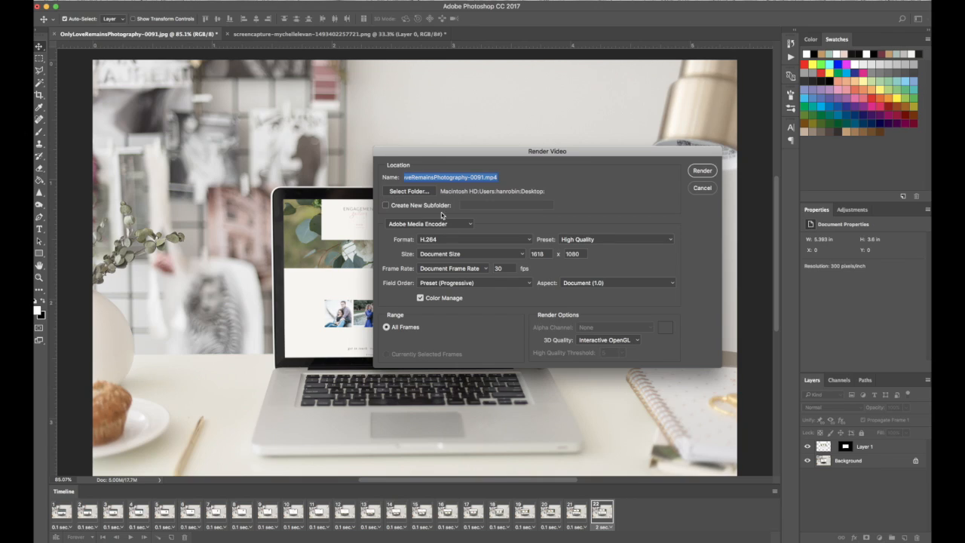
mouse_move(561, 259)
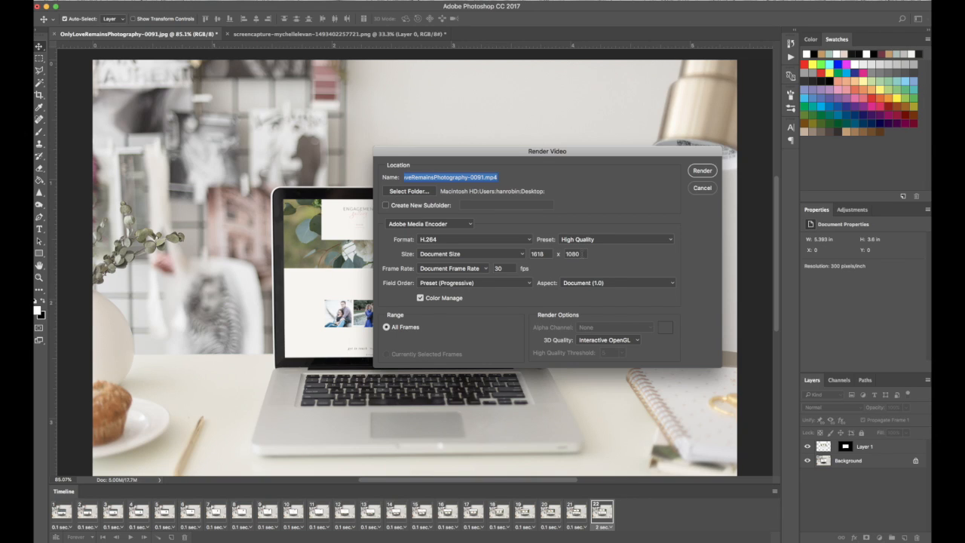
mouse_move(484, 268)
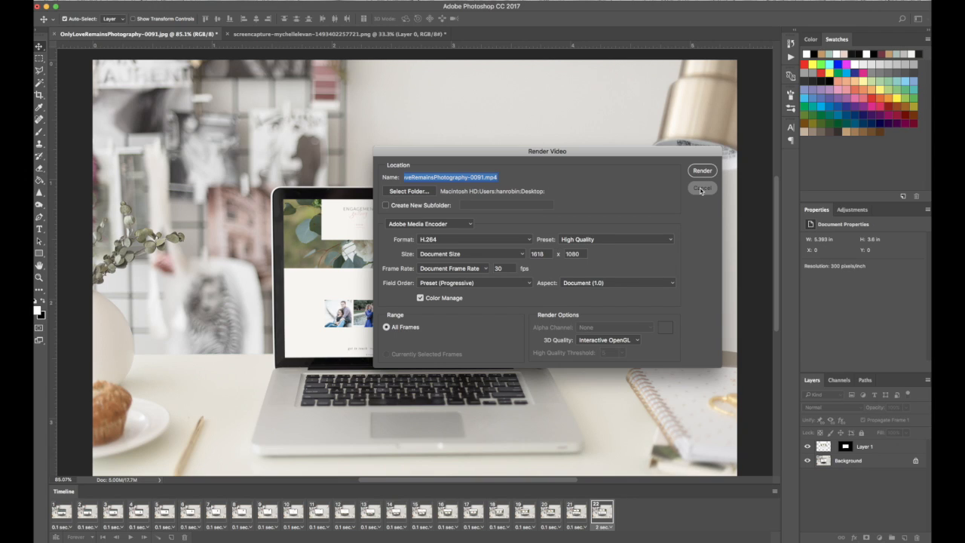
click(703, 186)
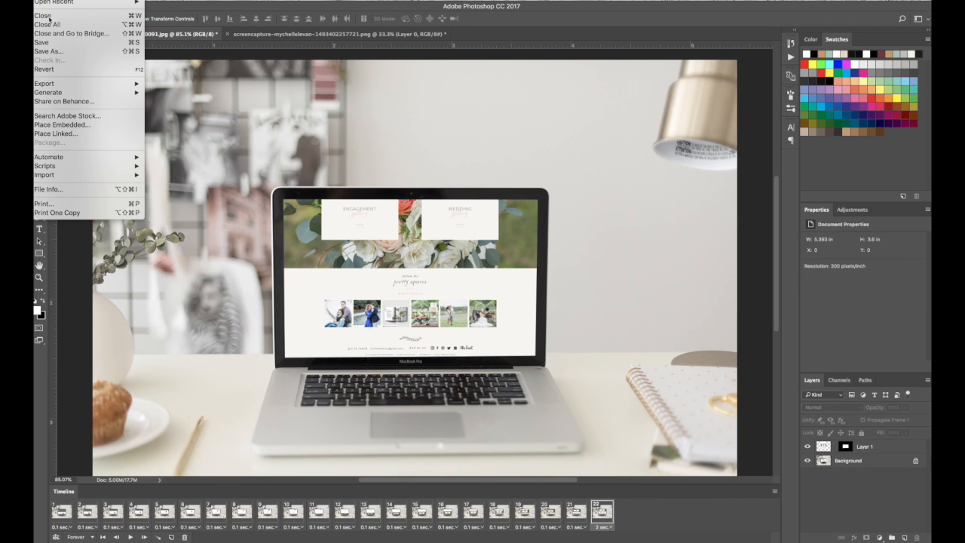
mouse_move(44, 83)
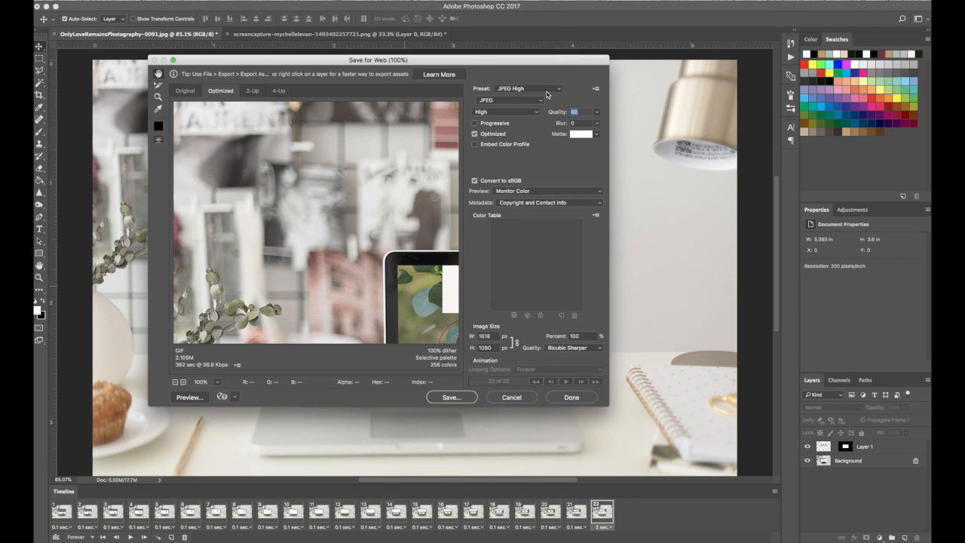
Choose the GIF 128 Dithered preset in Save for Web (Legacy)
click(555, 87)
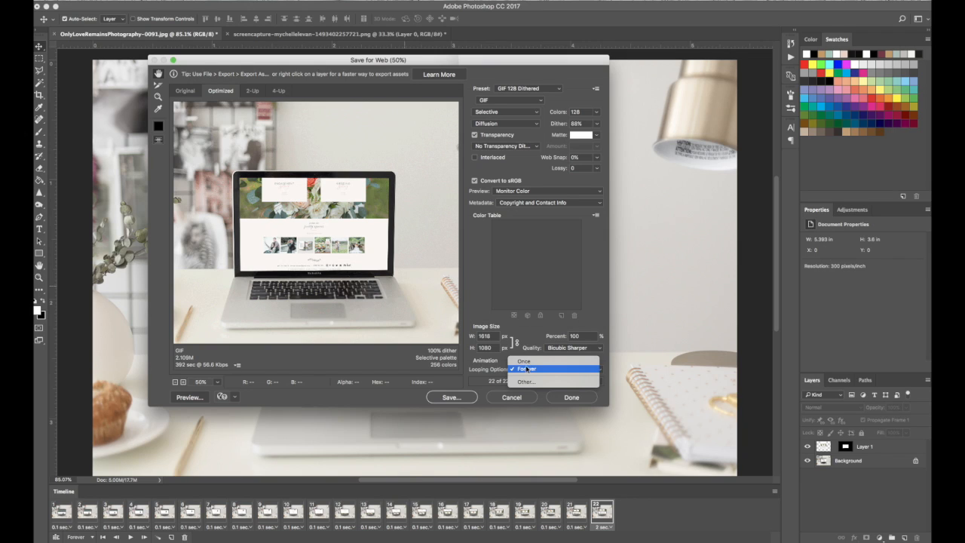
Set looping to Forever, width to 800 px, and save the GIF
click(527, 368)
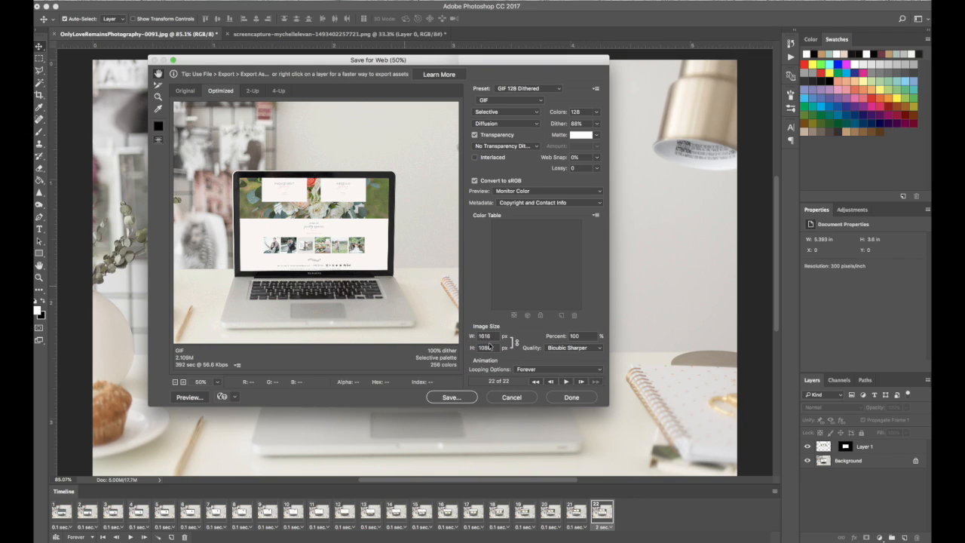
click(490, 347)
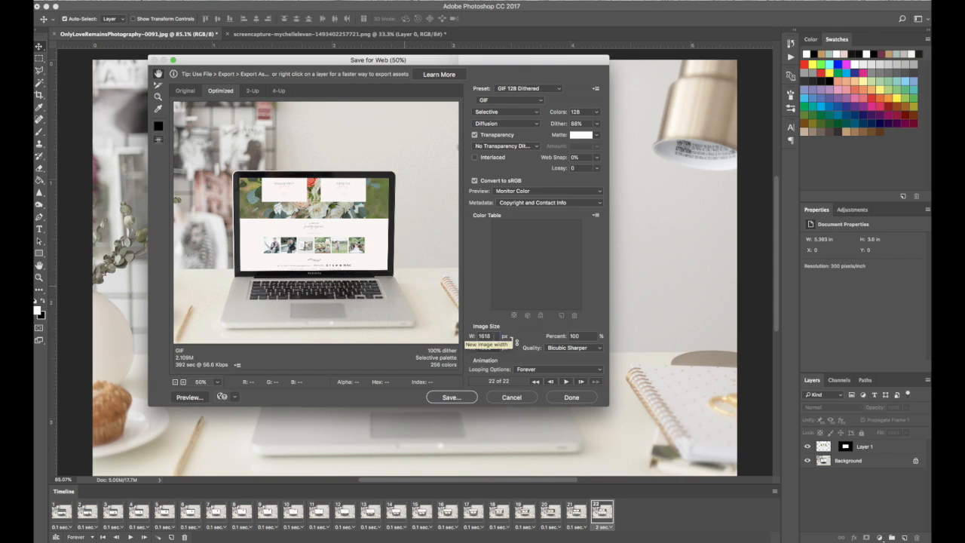
text(800)
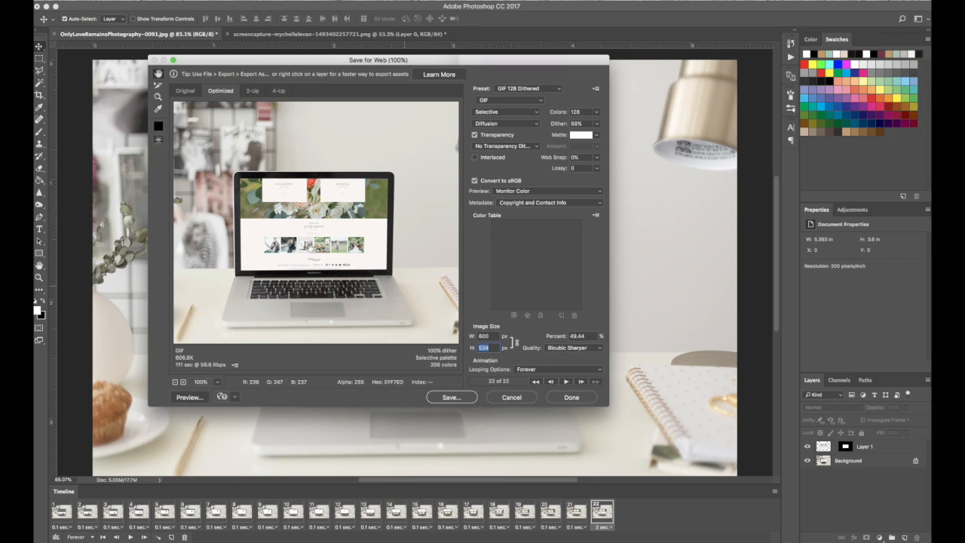
mouse_move(362, 265)
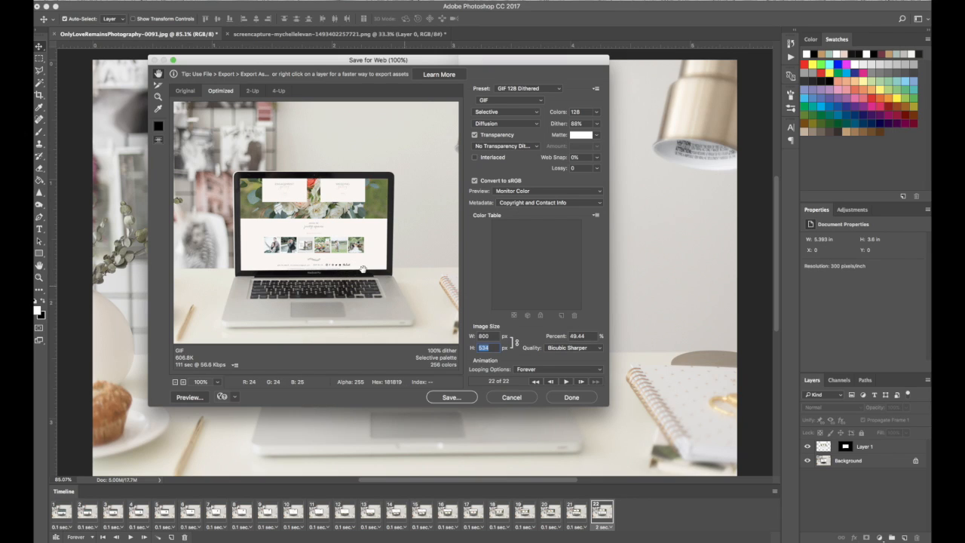
mouse_move(424, 290)
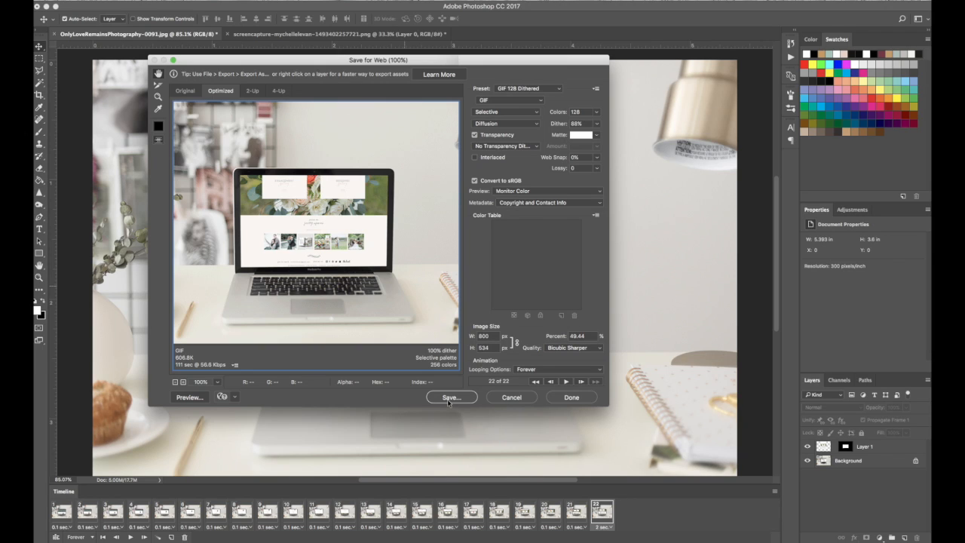
click(452, 397)
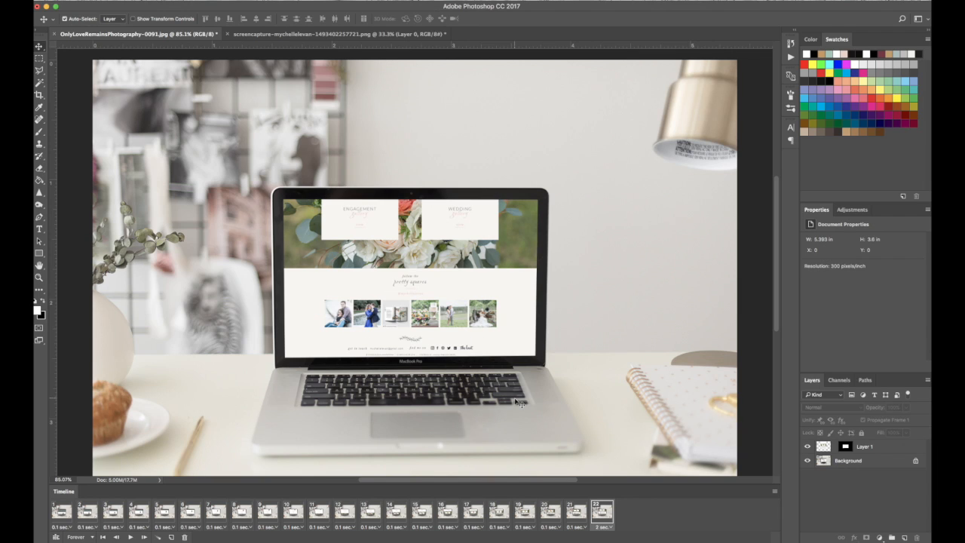